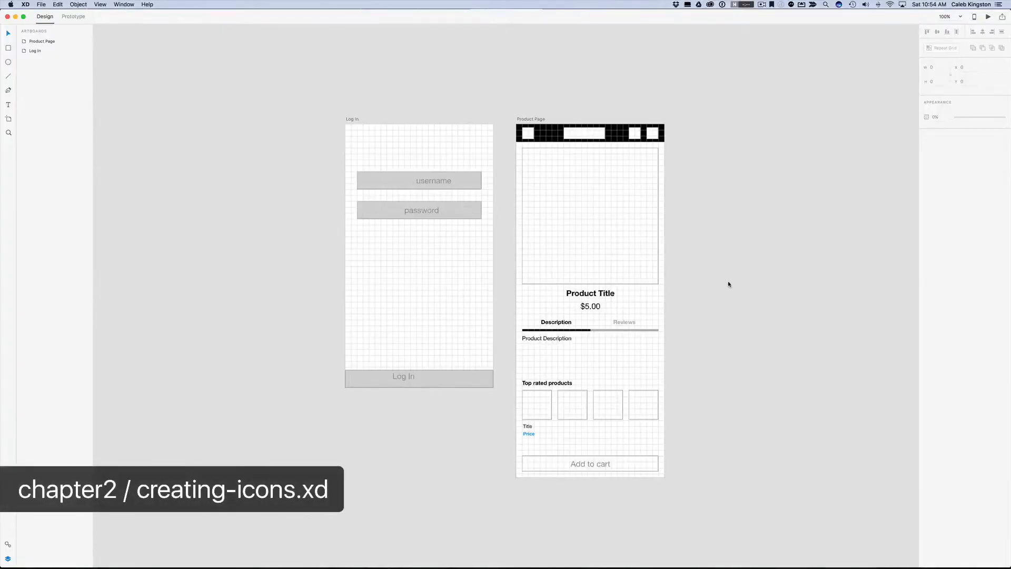
Draw a small thin rectangle beside the first box in the Product Page navbar
click(590, 216)
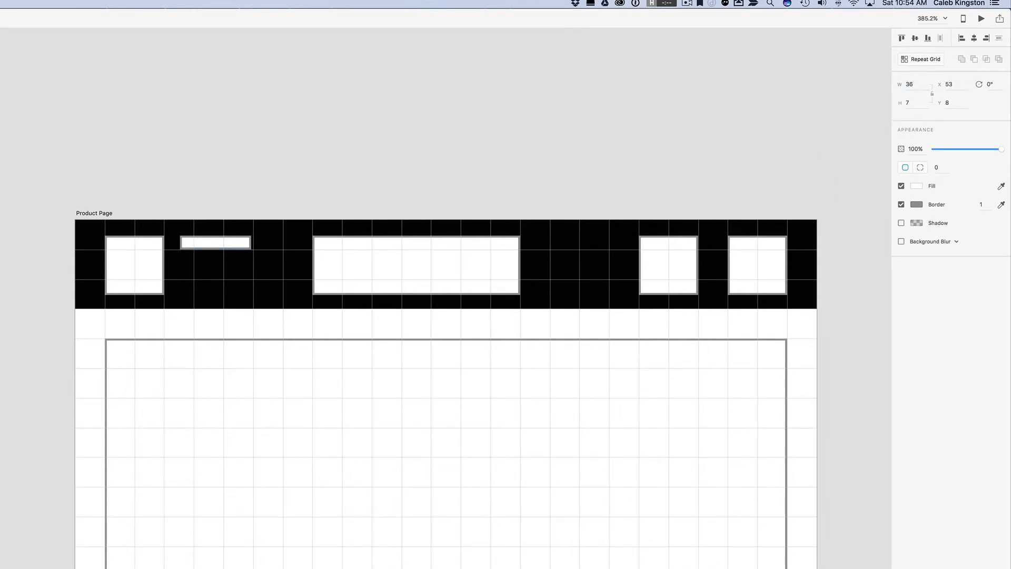
Set the thin bar's corner radius to 10, after first trying 3
click(215, 242)
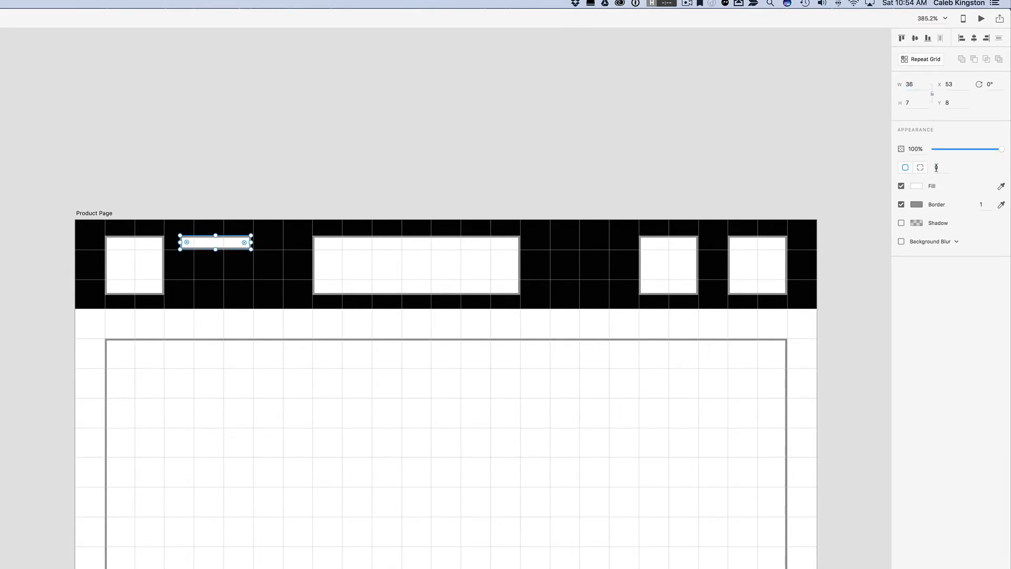
click(937, 167)
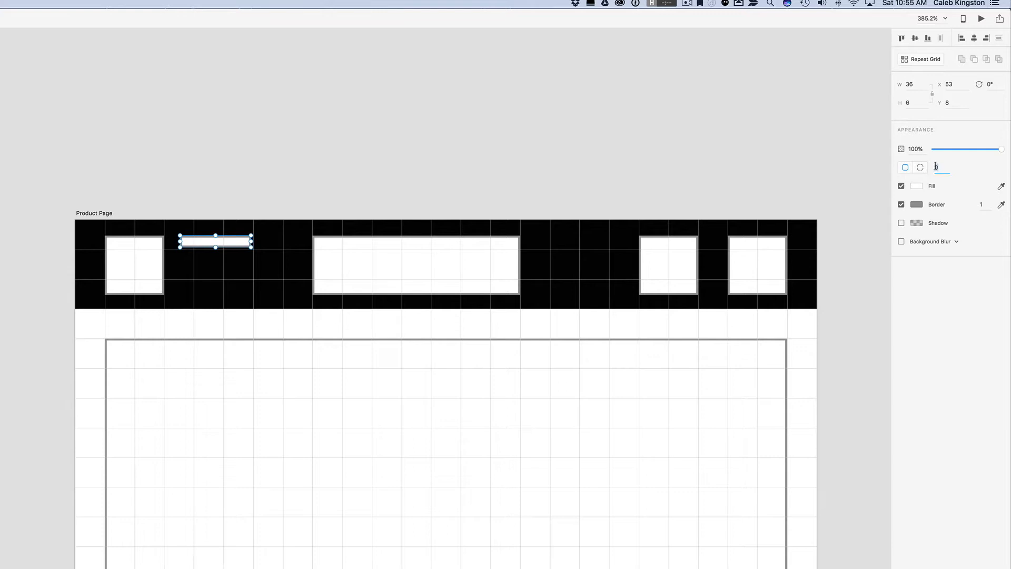
text(3)
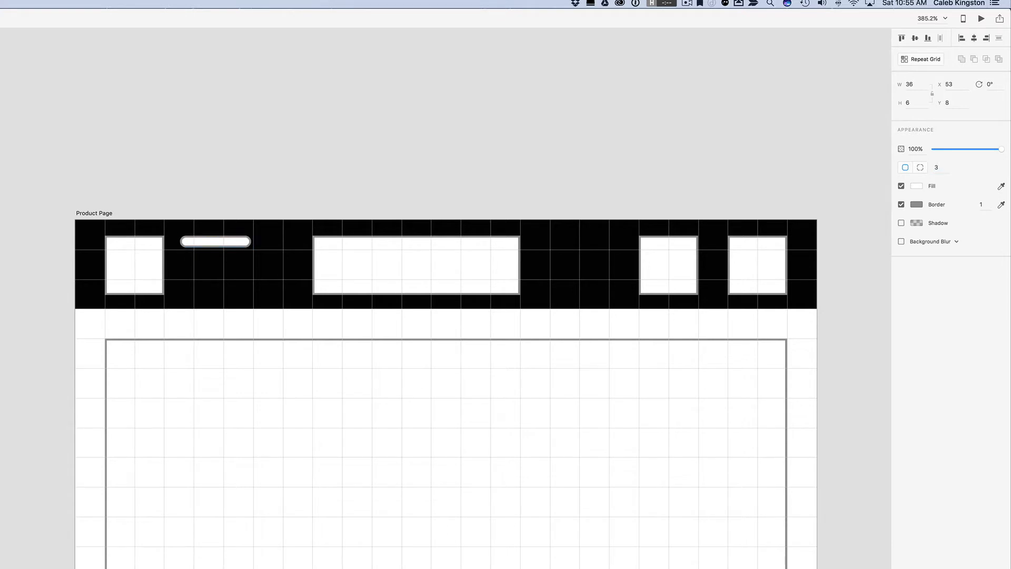
click(214, 241)
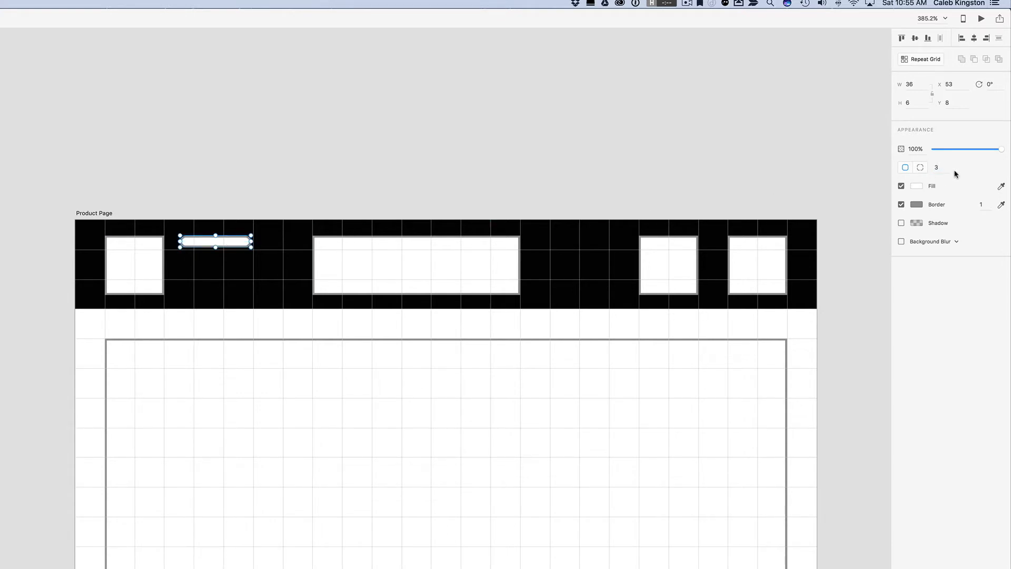
click(936, 167)
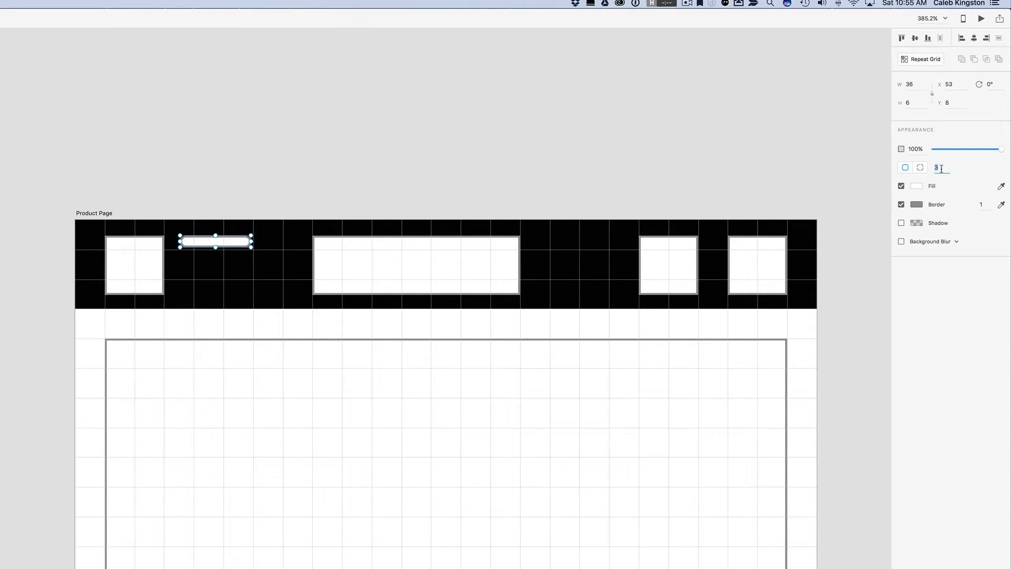
text(10)
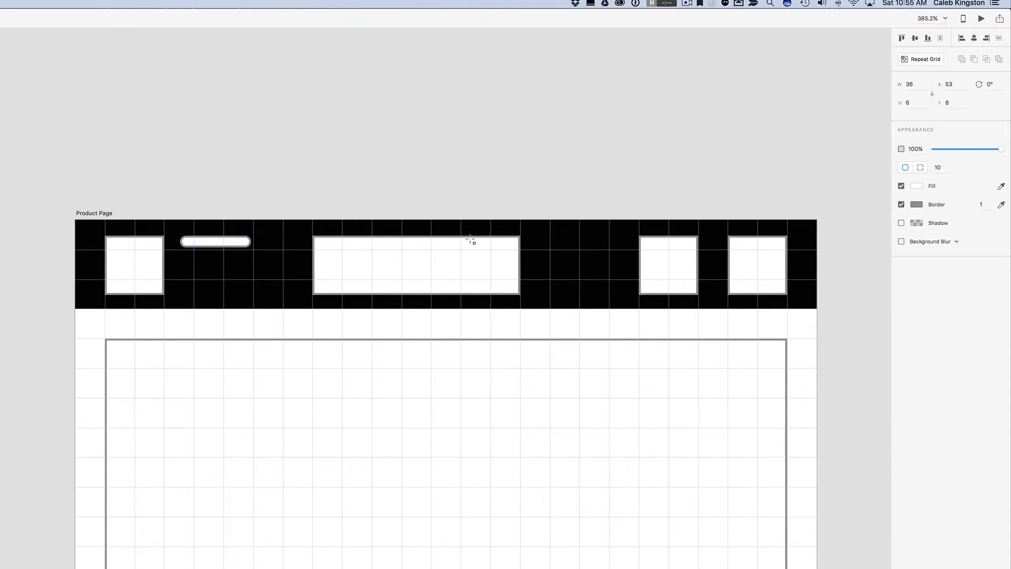
click(214, 241)
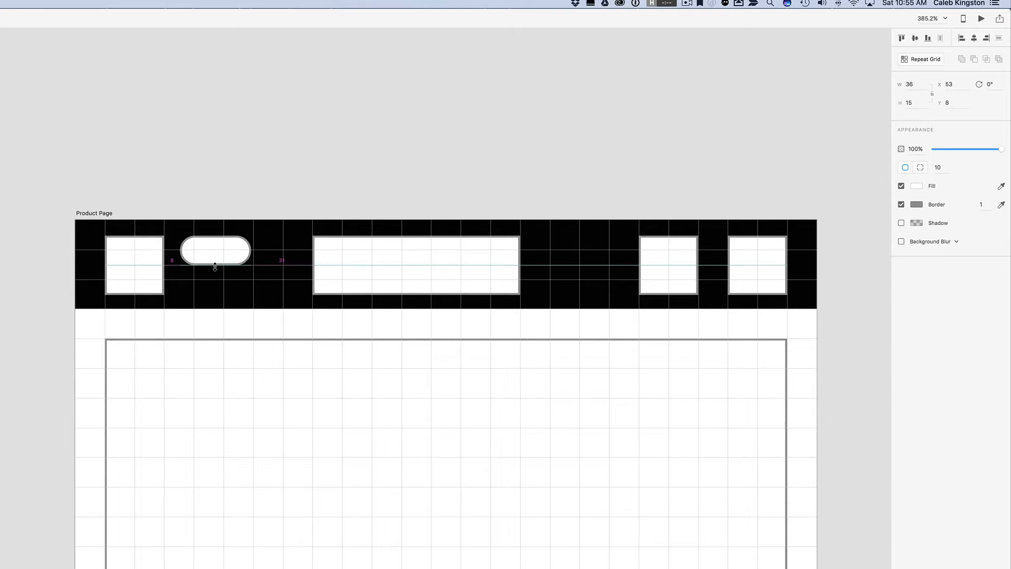
Stretch the pill taller to check the rounding, then shrink it back to a thin bar
drag(215, 270, 215, 263)
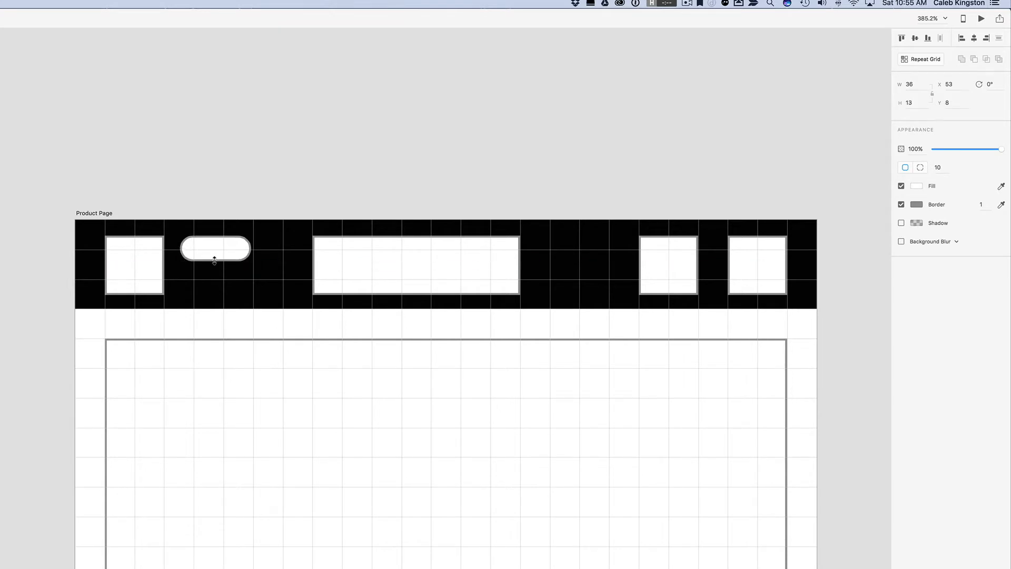
drag(215, 262, 214, 269)
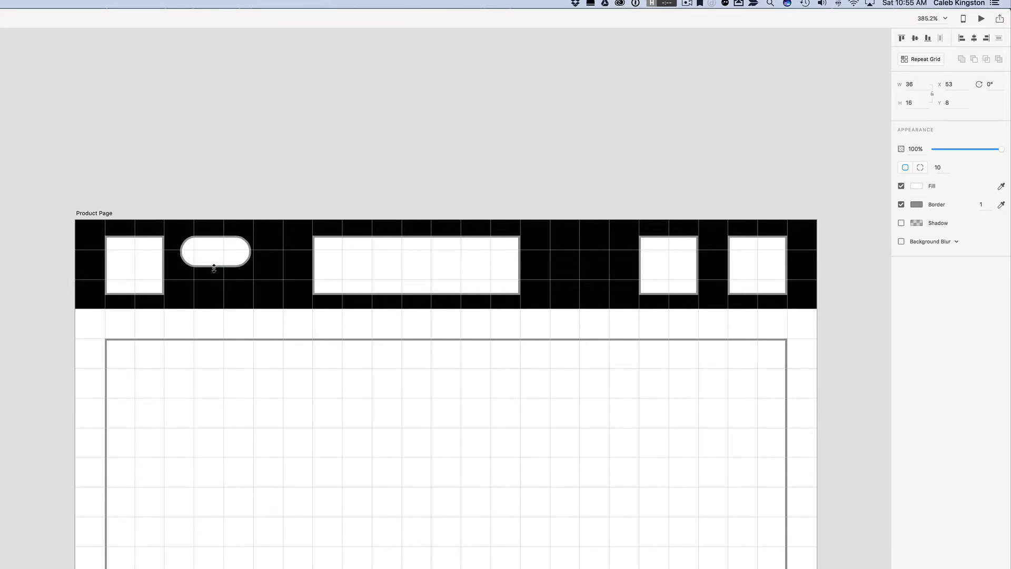
drag(213, 266, 213, 281)
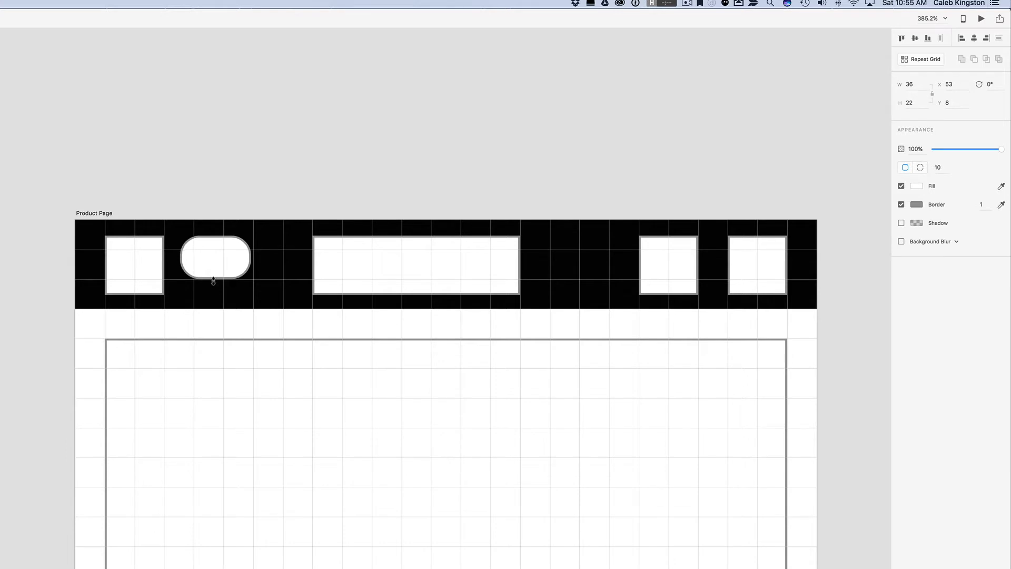
drag(213, 280, 210, 355)
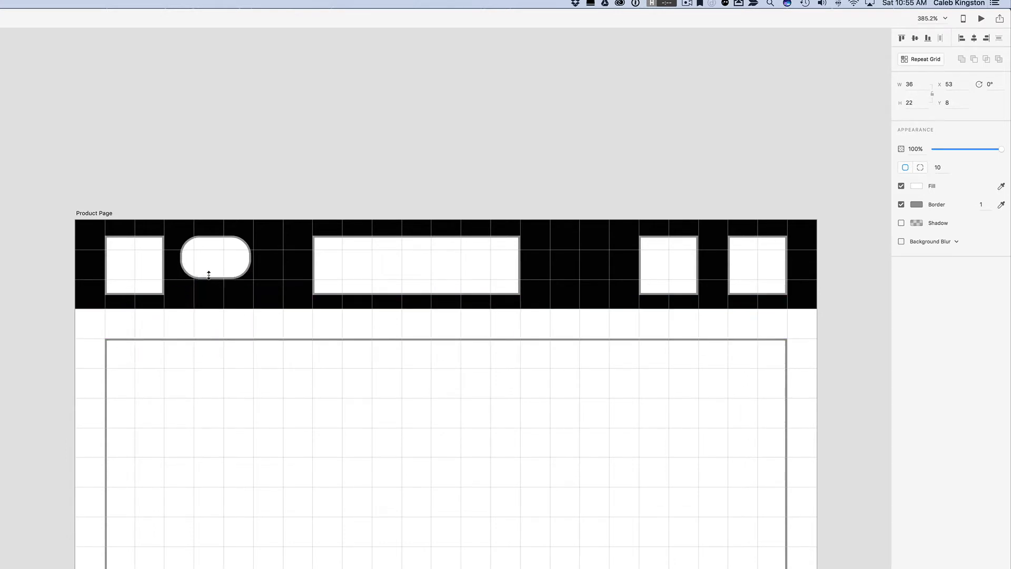
drag(213, 275, 213, 253)
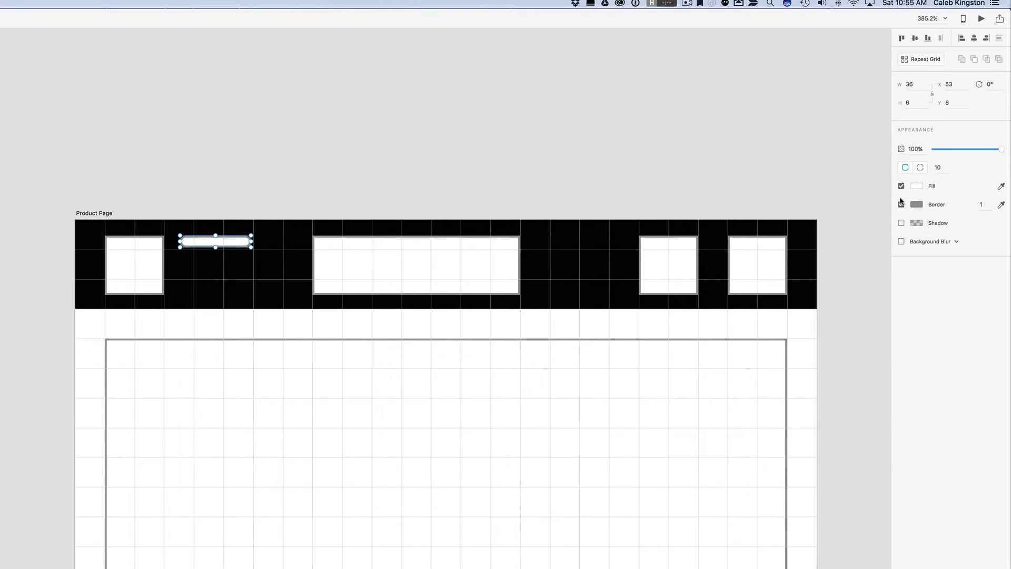
Make the bar white and borderless, stack three copies, and align them left
click(916, 186)
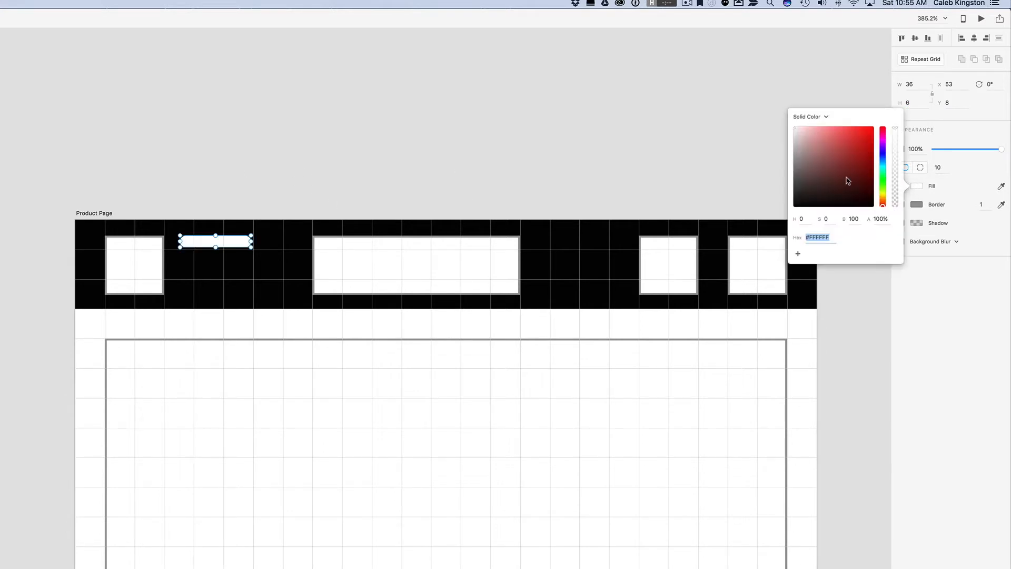
mouse_move(315, 170)
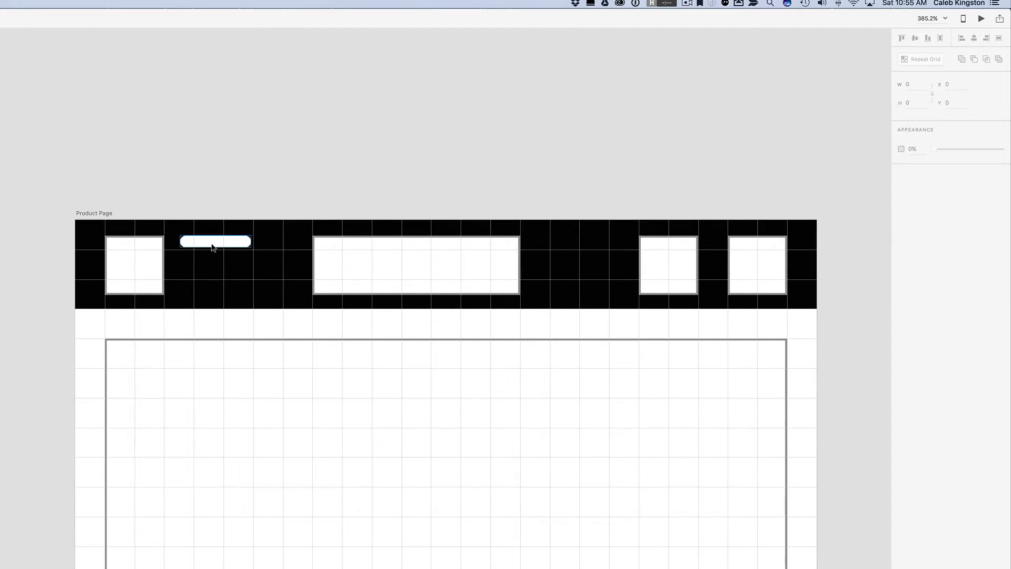
click(214, 241)
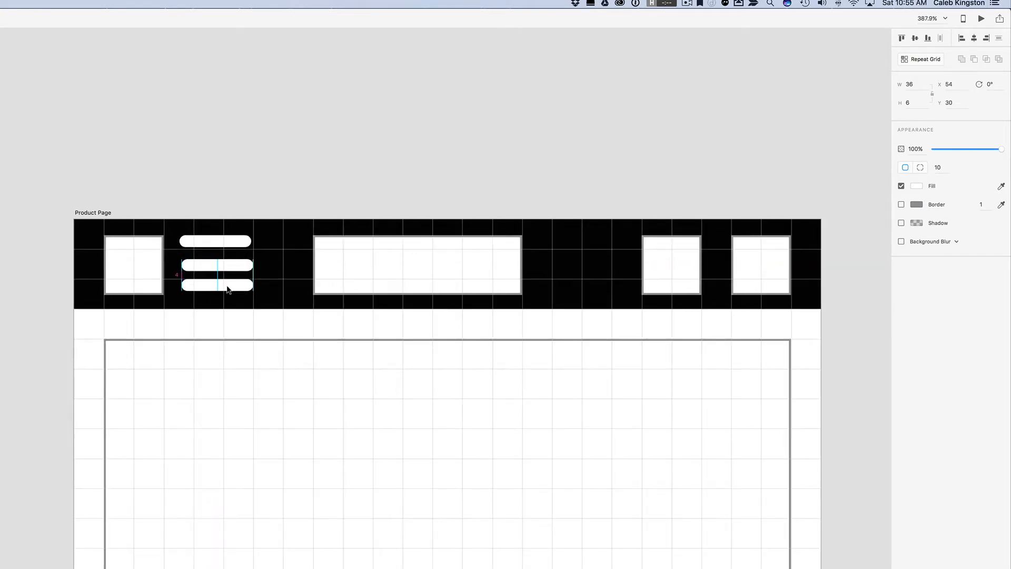
drag(216, 278, 218, 288)
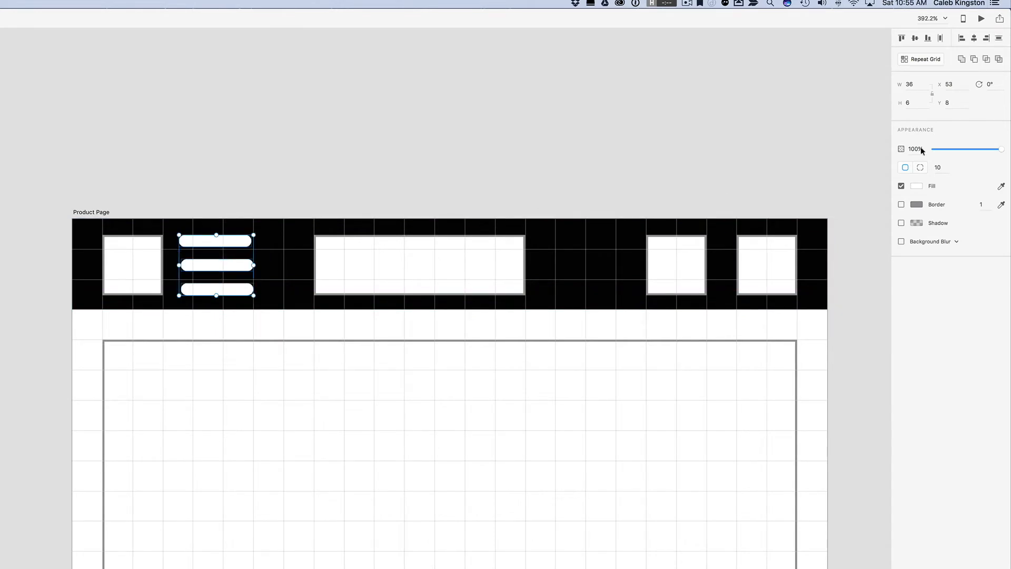
click(960, 37)
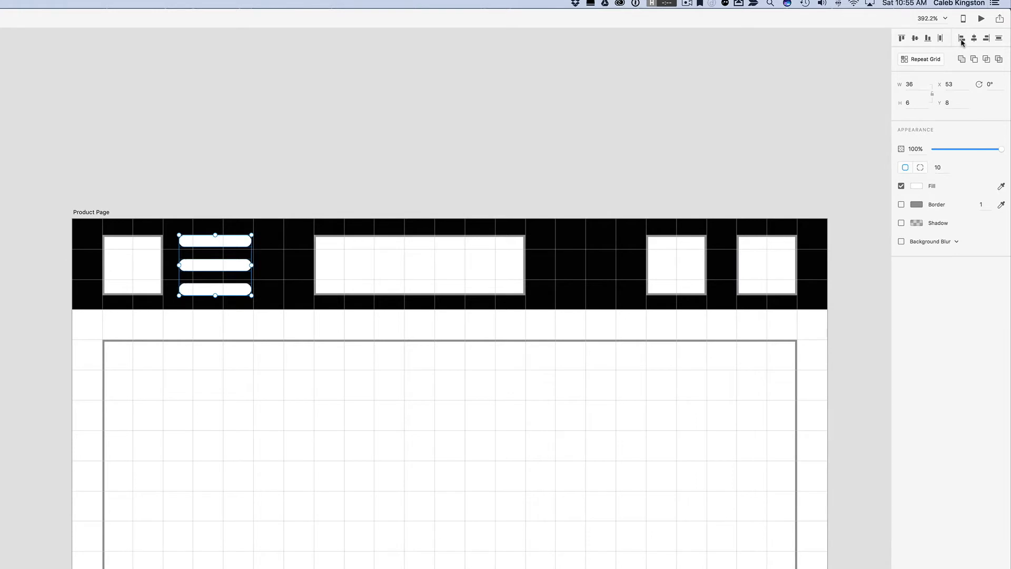
mouse_move(214, 261)
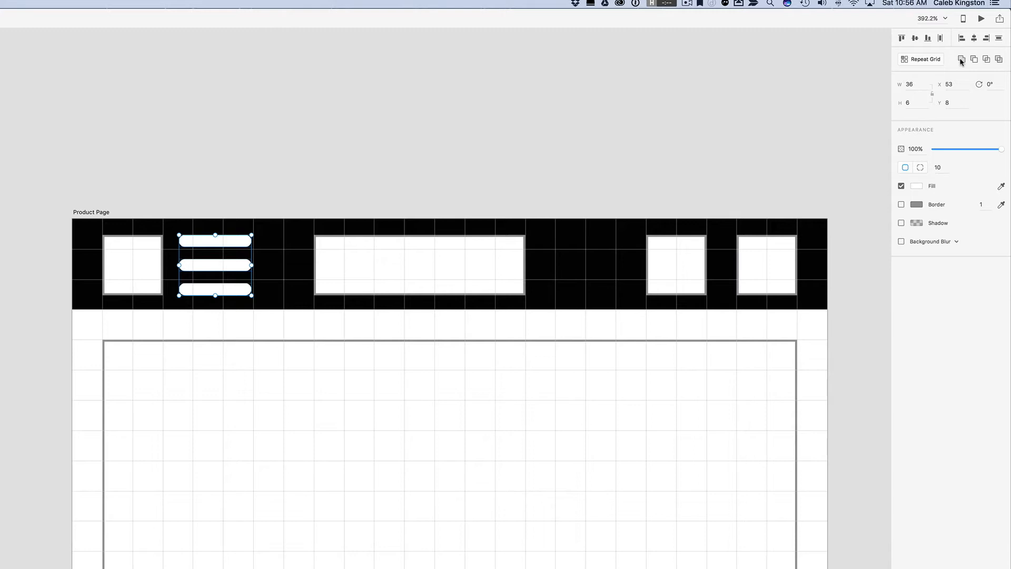
mouse_move(961, 58)
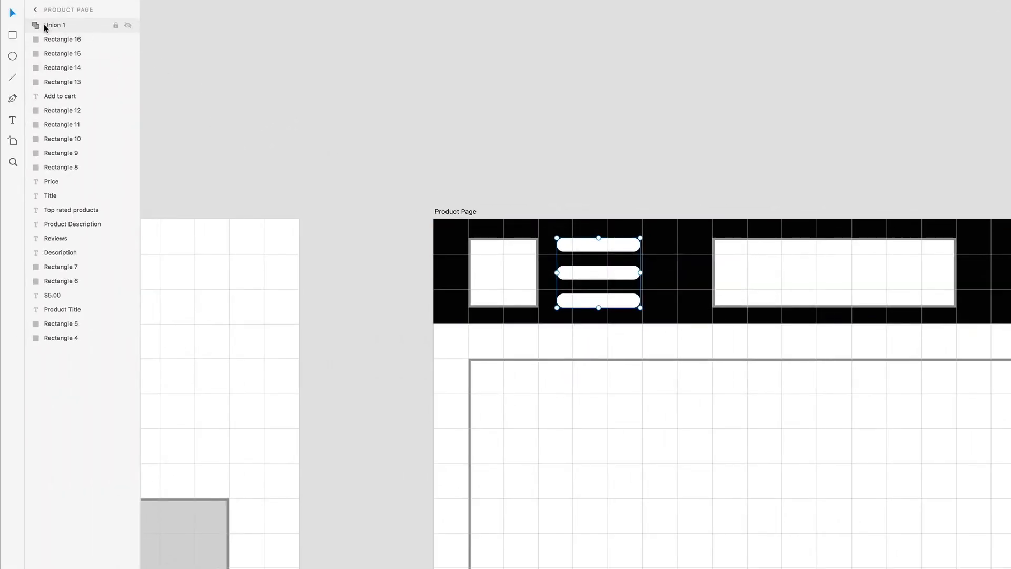
Name the grouped hamburger bars 'menu-icon' and expand the group in the Layers panel
double_click(54, 24)
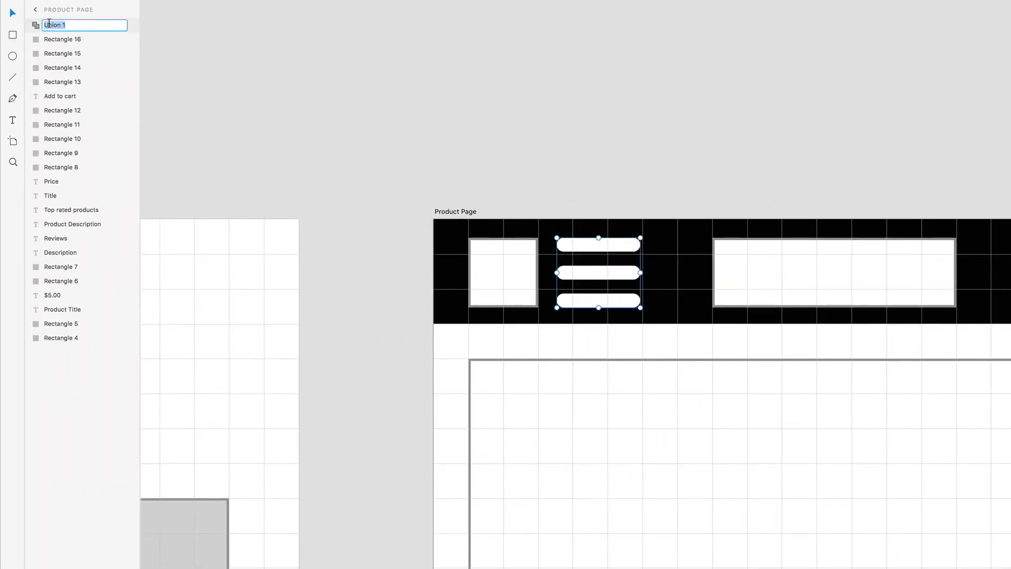
text(menu-ic)
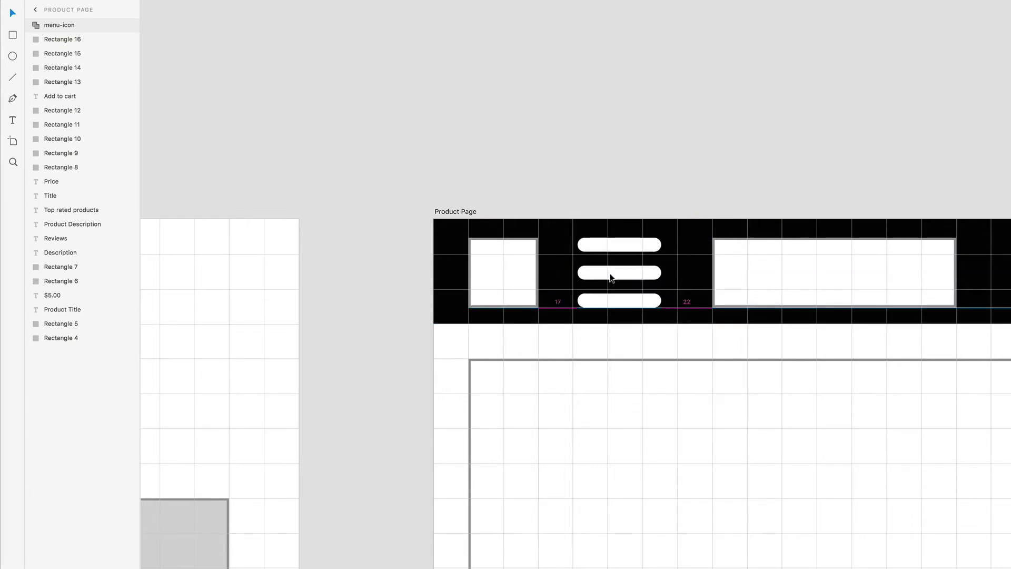
click(618, 272)
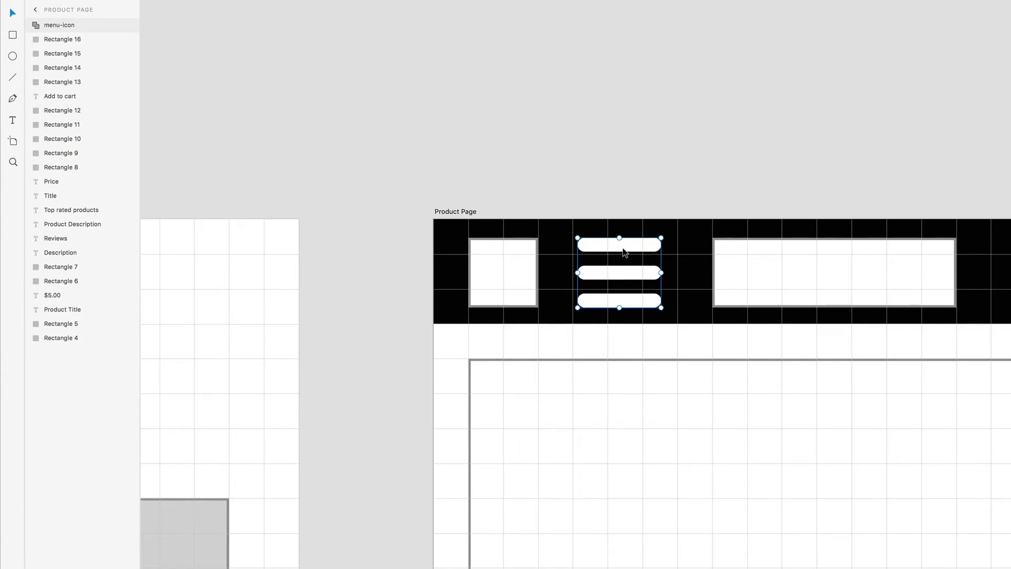
mouse_move(46, 33)
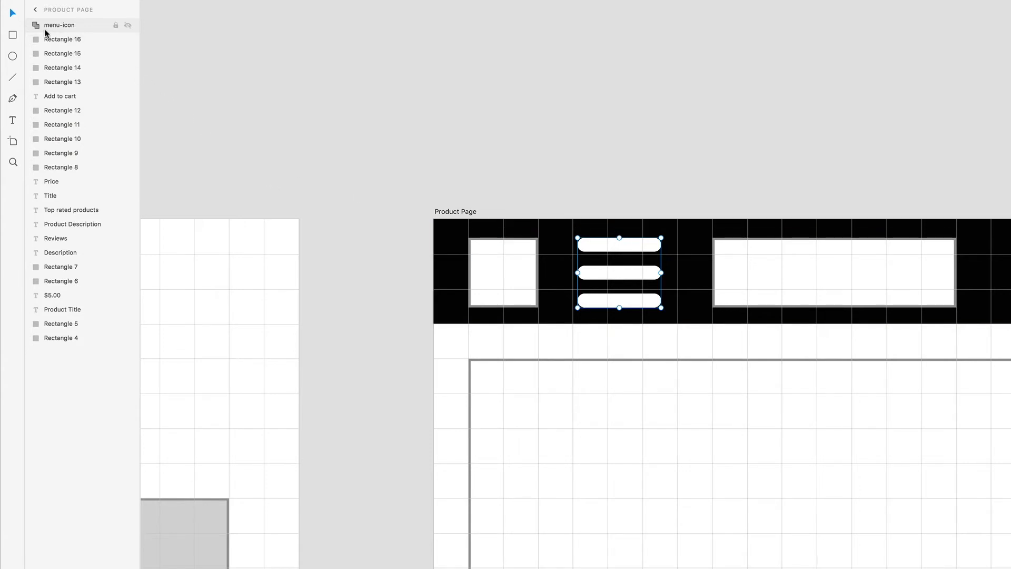
click(37, 25)
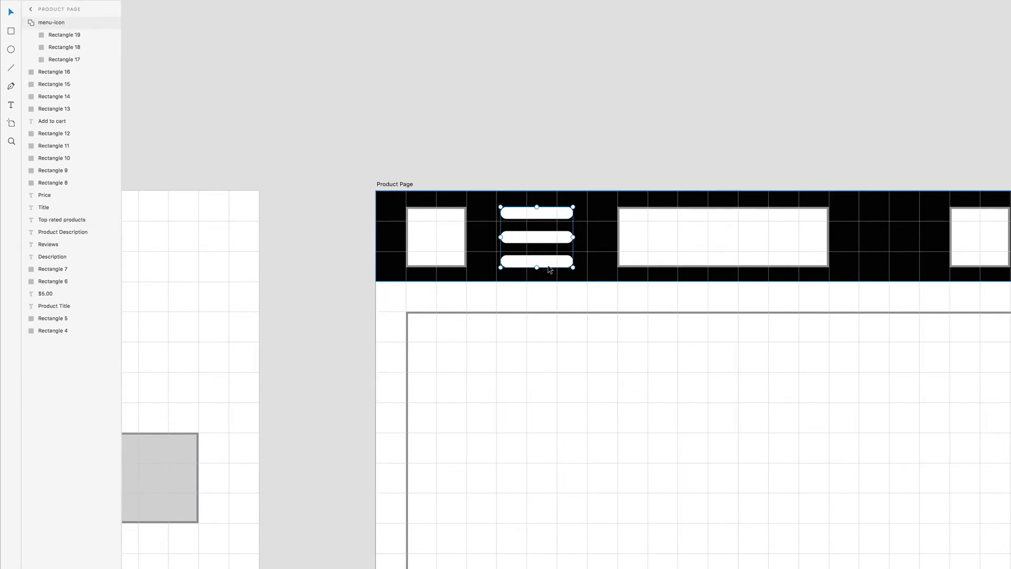
Move the menu-icon group to the navbar's left end and align it with the other items
scroll(down, 3)
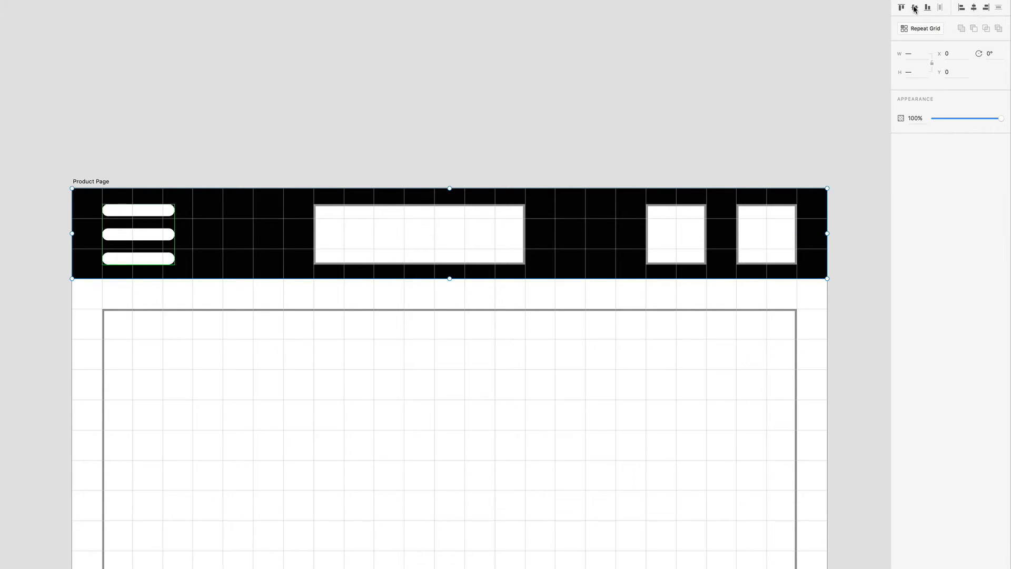
click(181, 275)
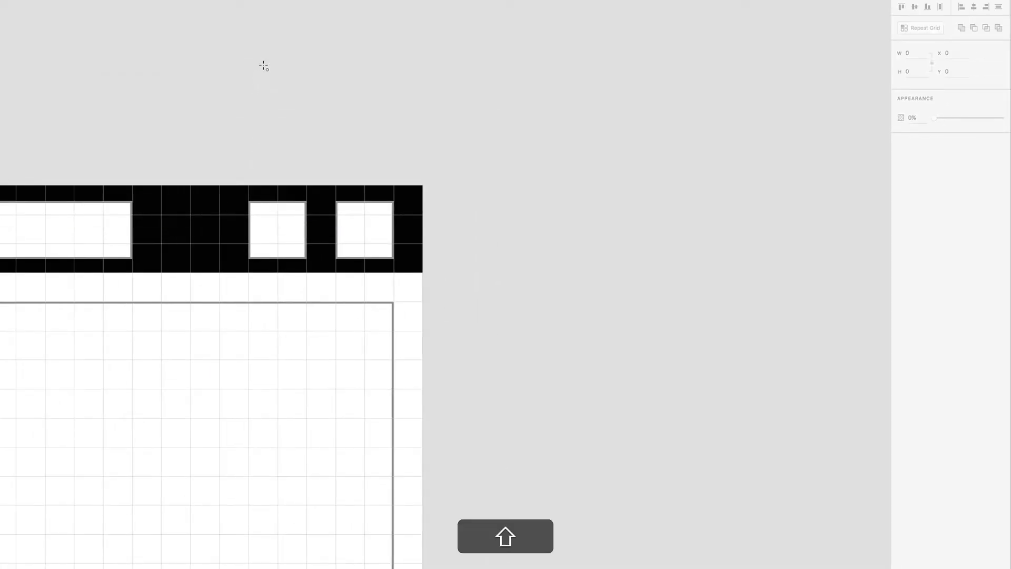
Draw a circle above the navbar, nest a 16px concentric copy inside, and select both
drag(263, 66, 295, 99)
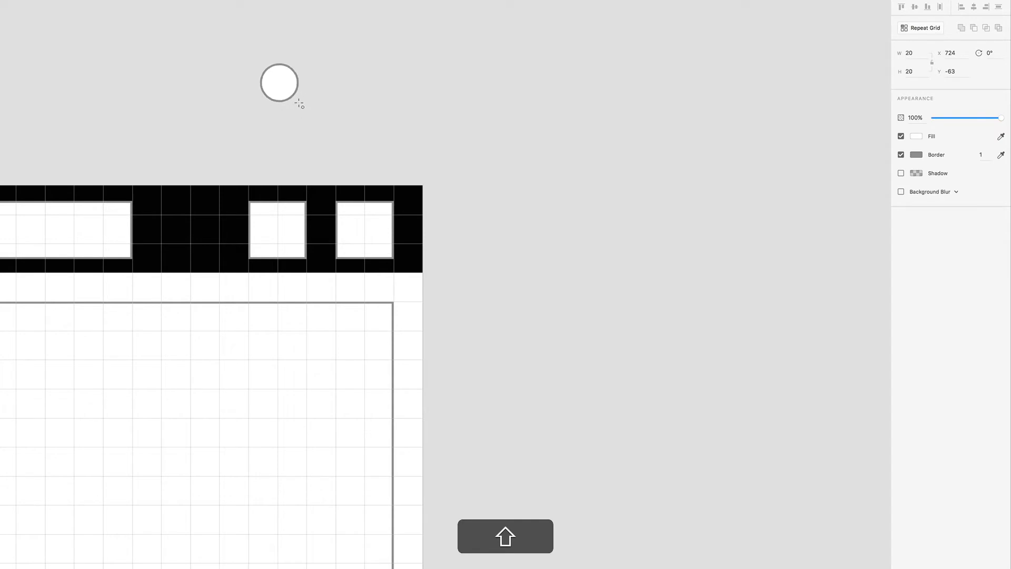
click(279, 83)
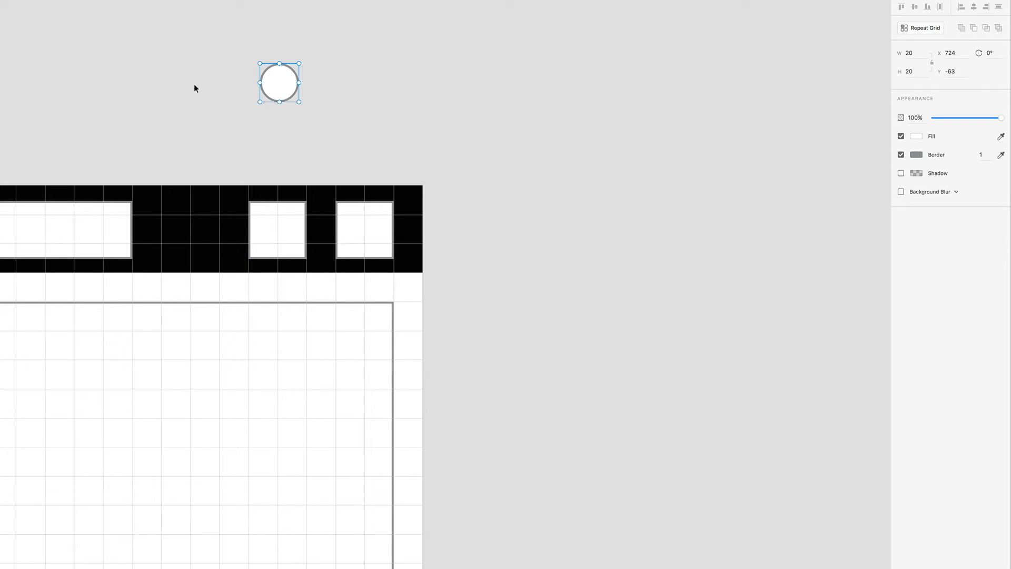
key(cmd+z)
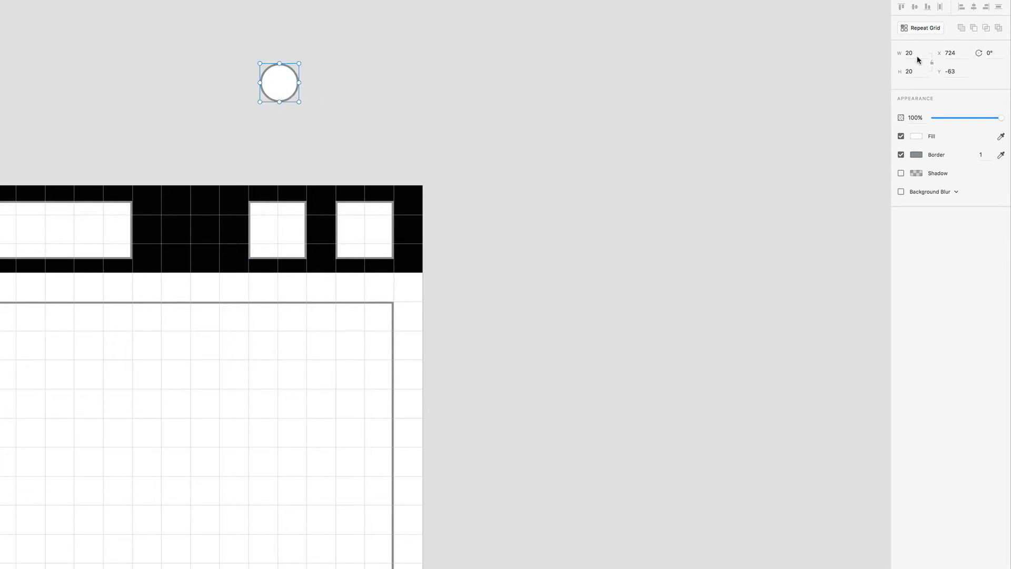
text(16)
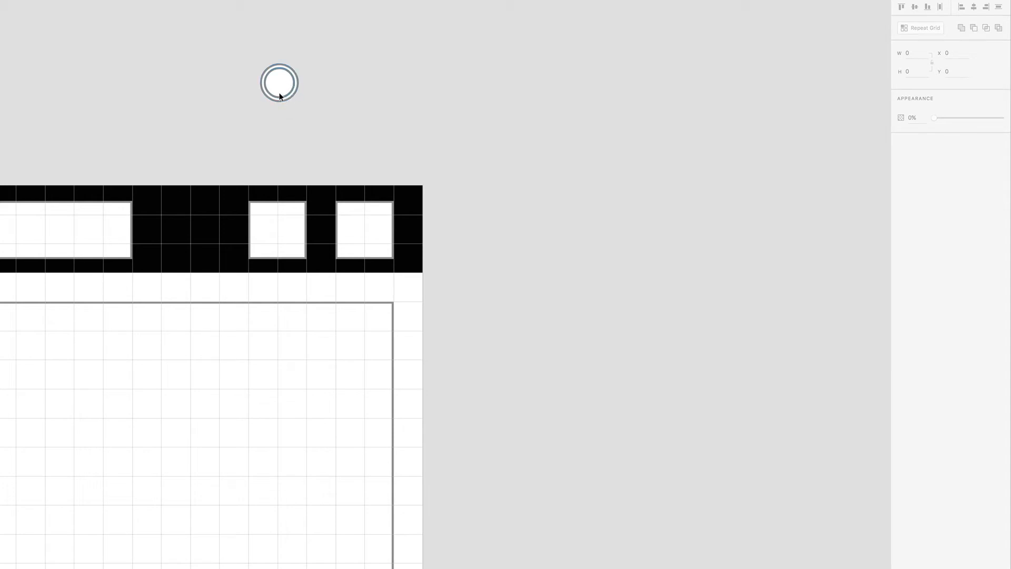
click(278, 82)
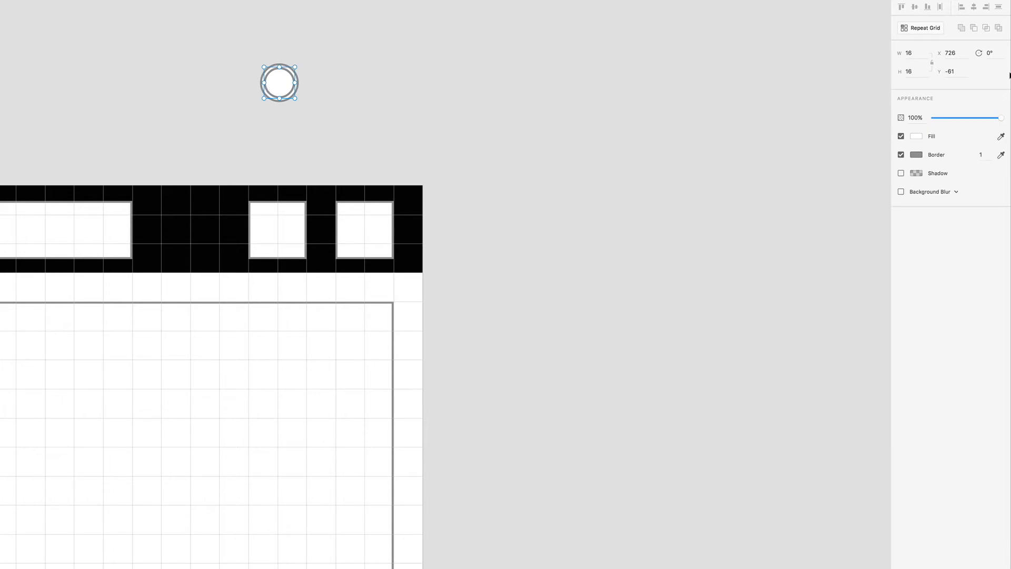
mouse_move(918, 54)
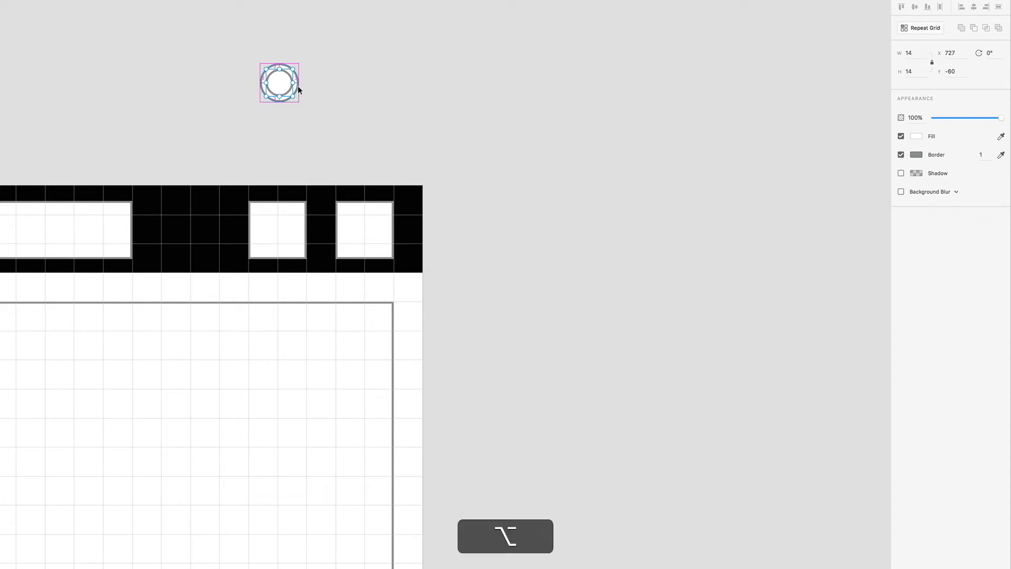
mouse_move(262, 92)
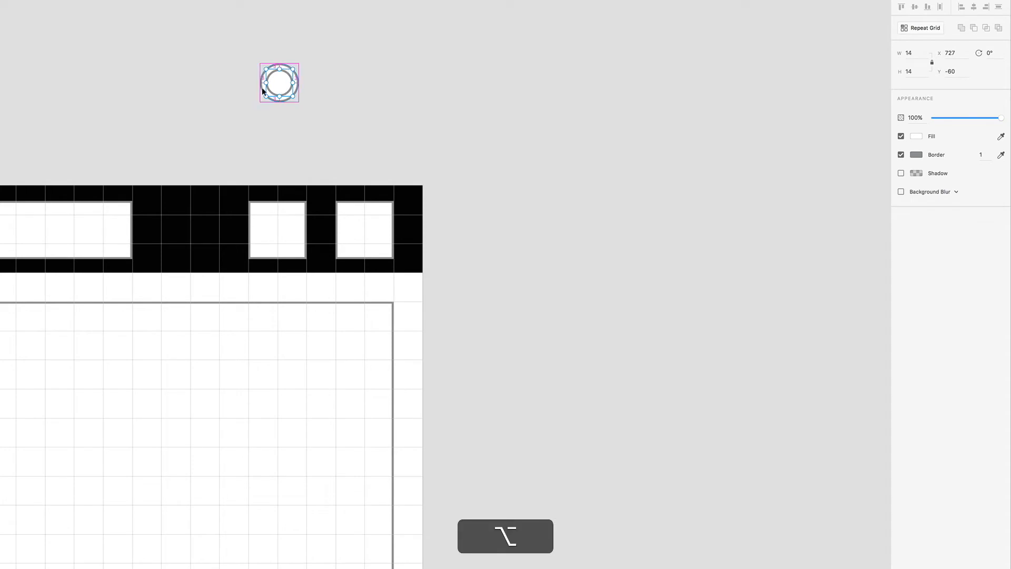
click(323, 99)
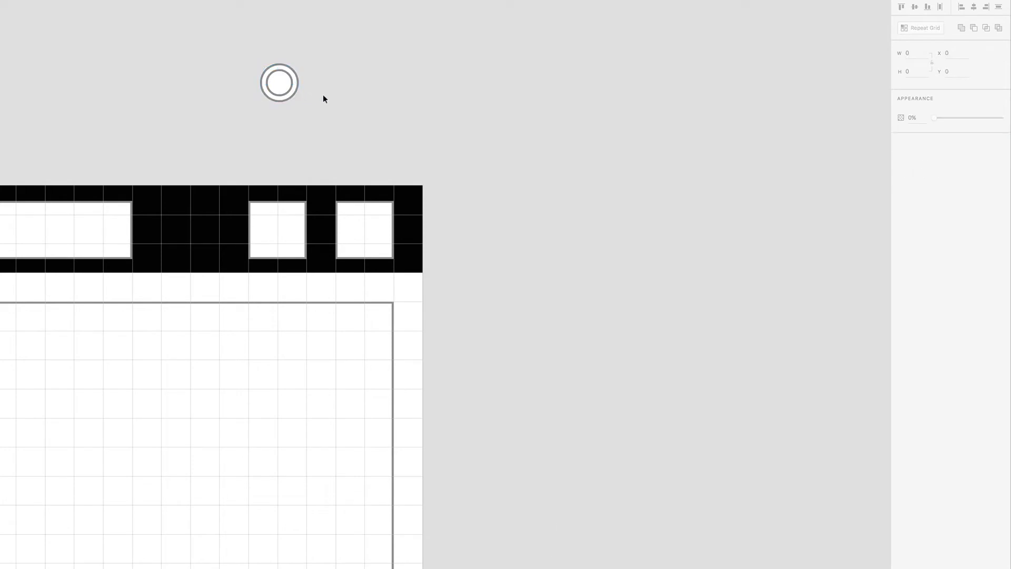
click(279, 83)
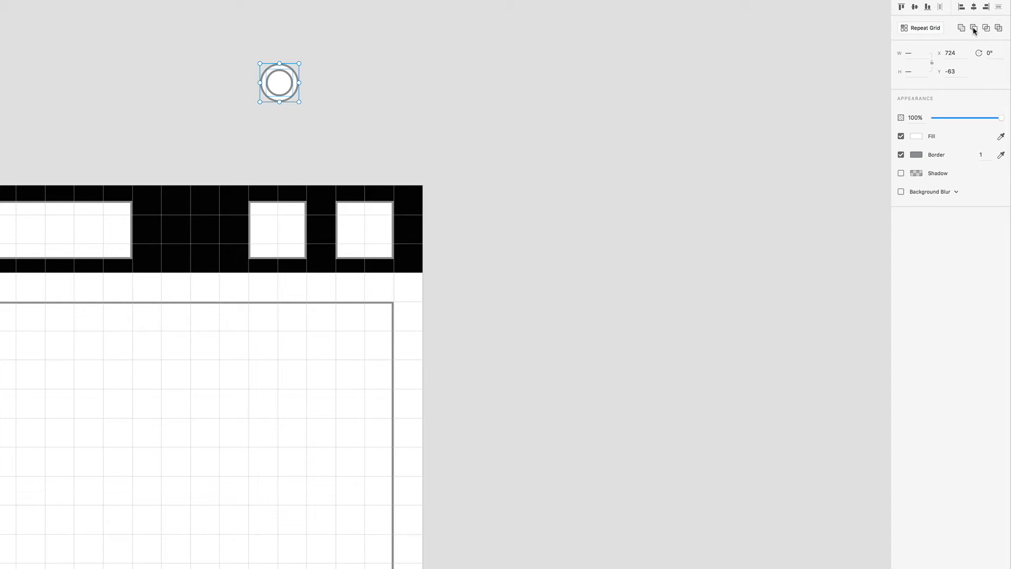
mouse_move(973, 31)
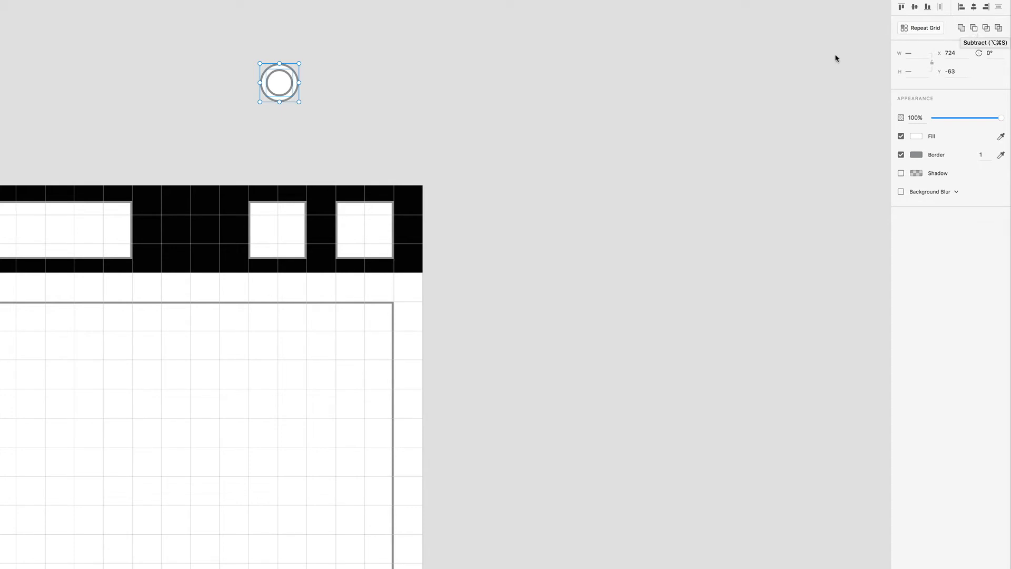
mouse_move(1001, 52)
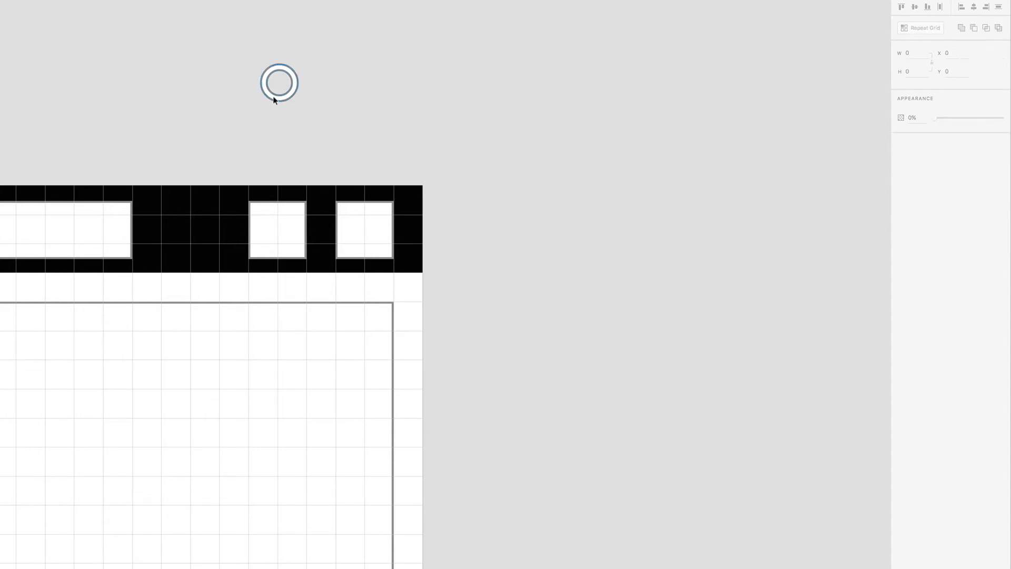
mouse_move(264, 97)
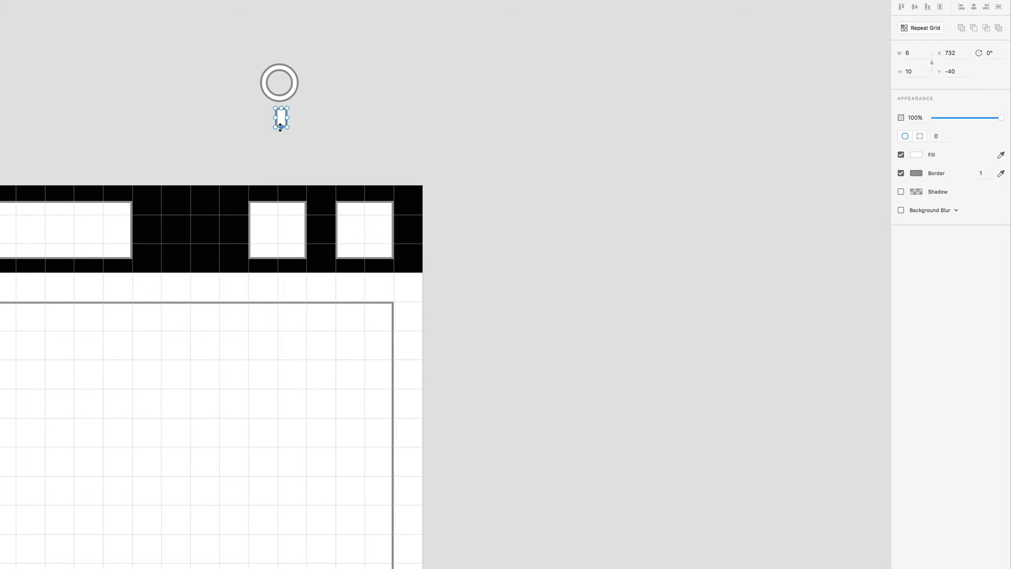
Lengthen the handle under the ring, give it corner radius 2, and move it up
drag(281, 127, 281, 133)
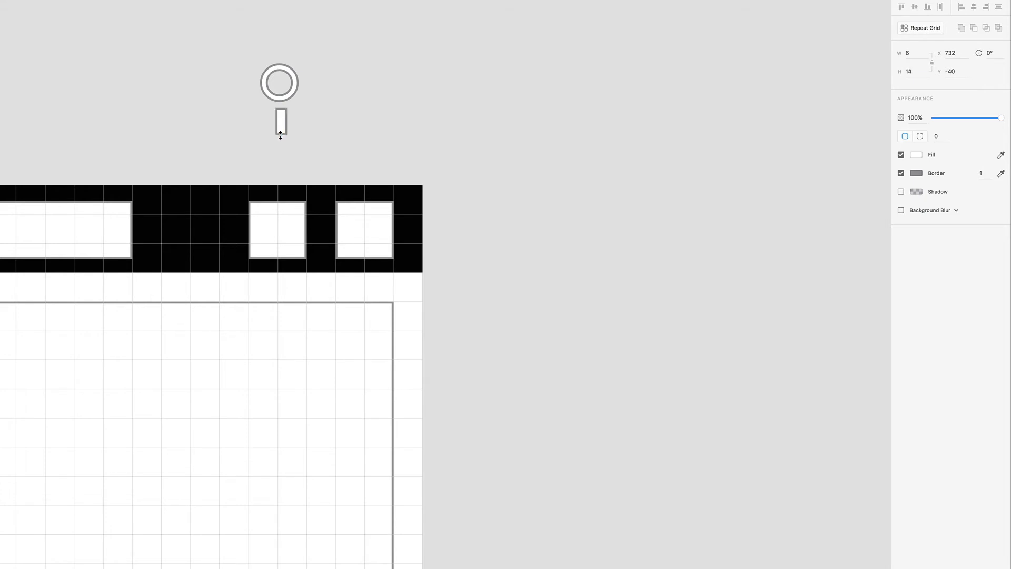
click(280, 123)
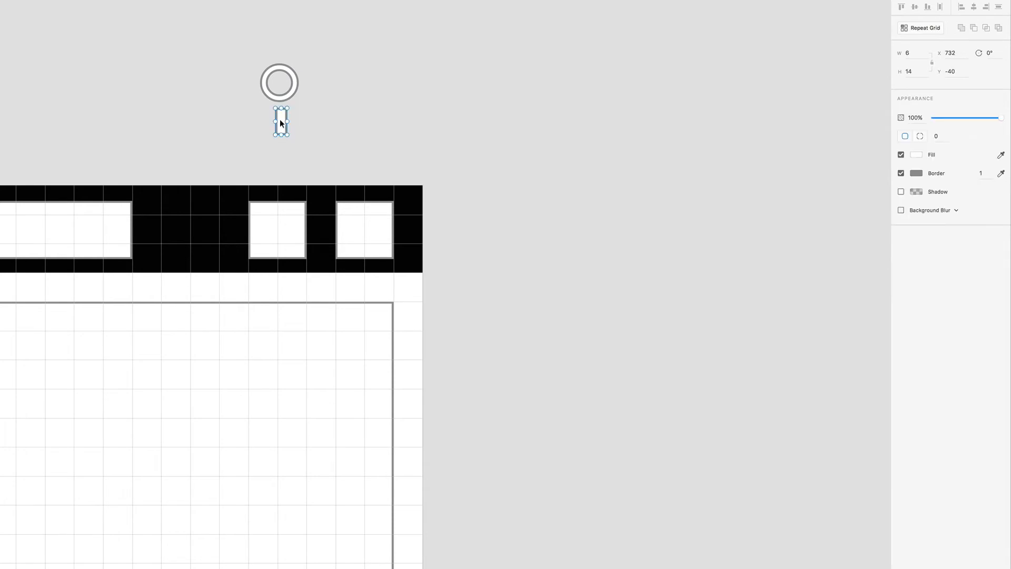
click(937, 136)
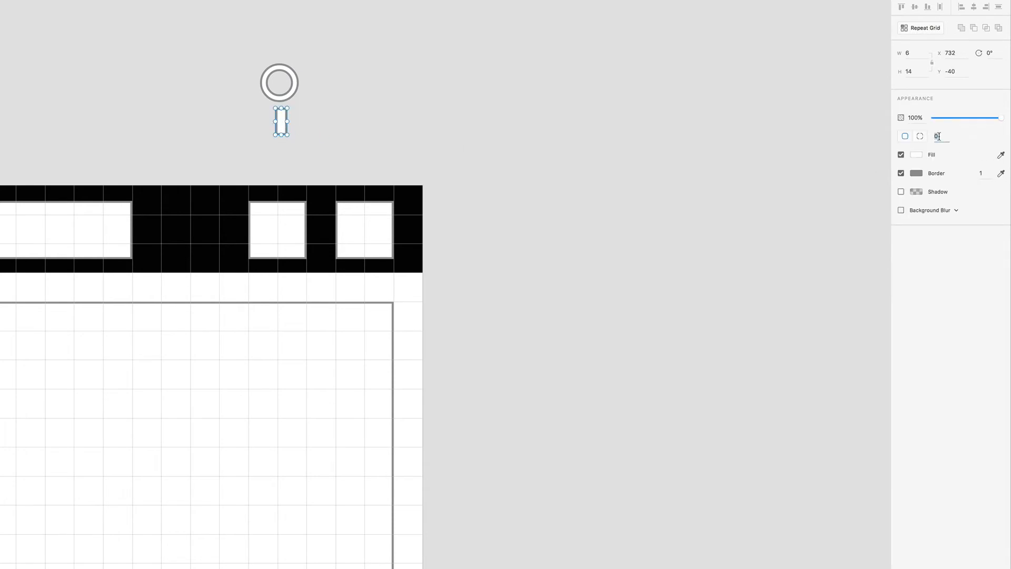
text(2)
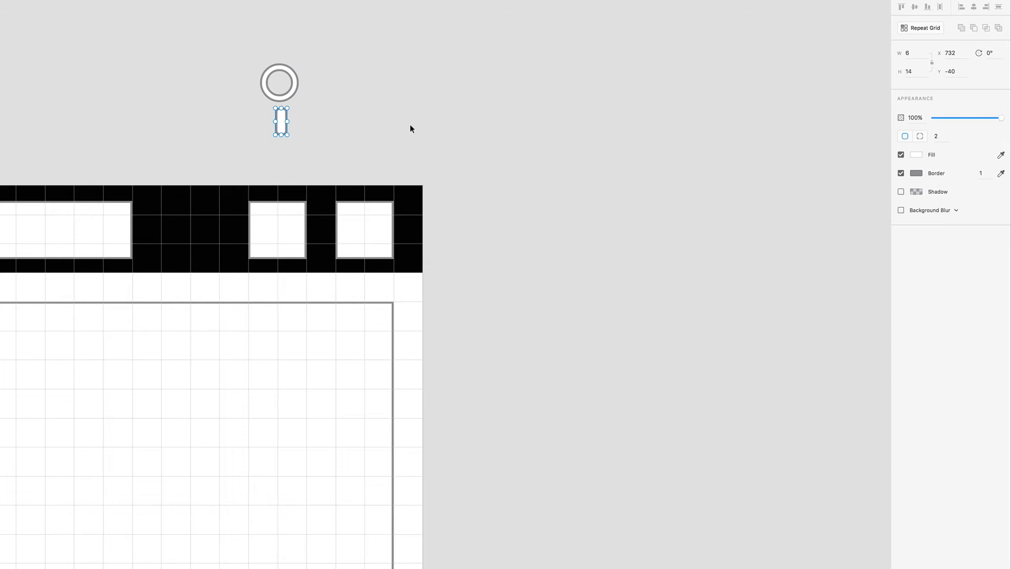
drag(280, 122, 279, 103)
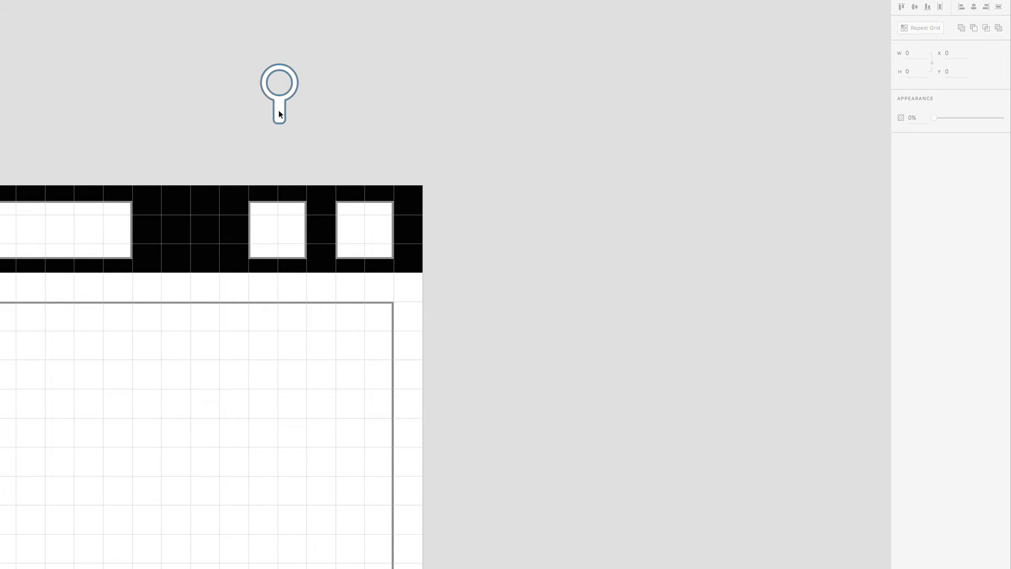
Set the handle width to 4 and rotate the whole magnifying glass diagonally
click(279, 94)
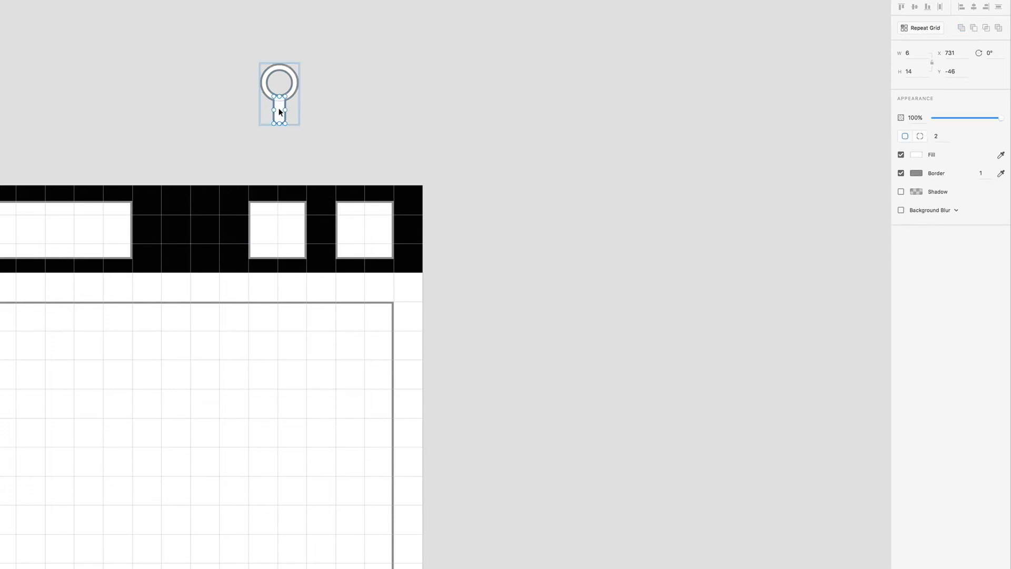
click(910, 53)
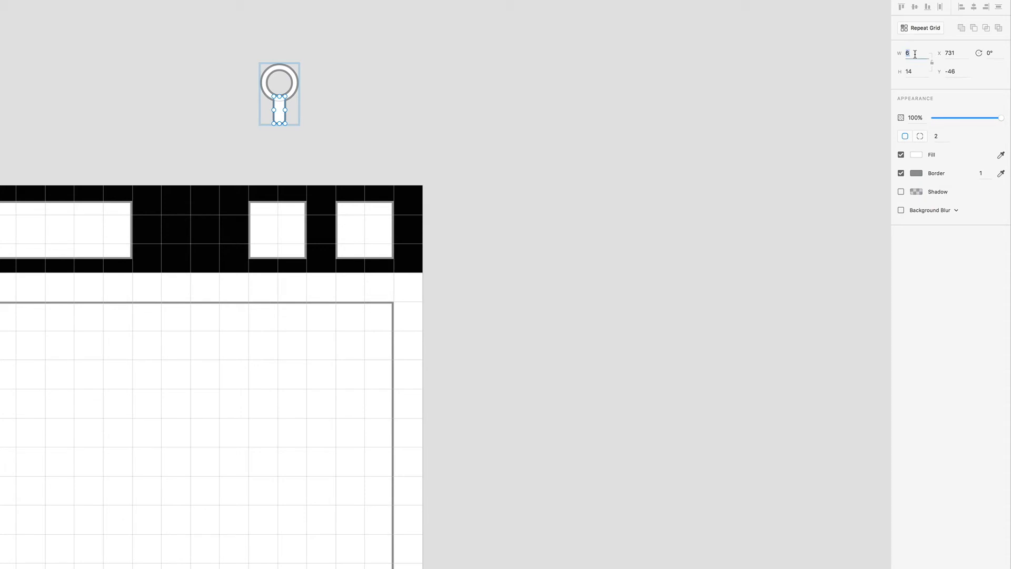
text(4)
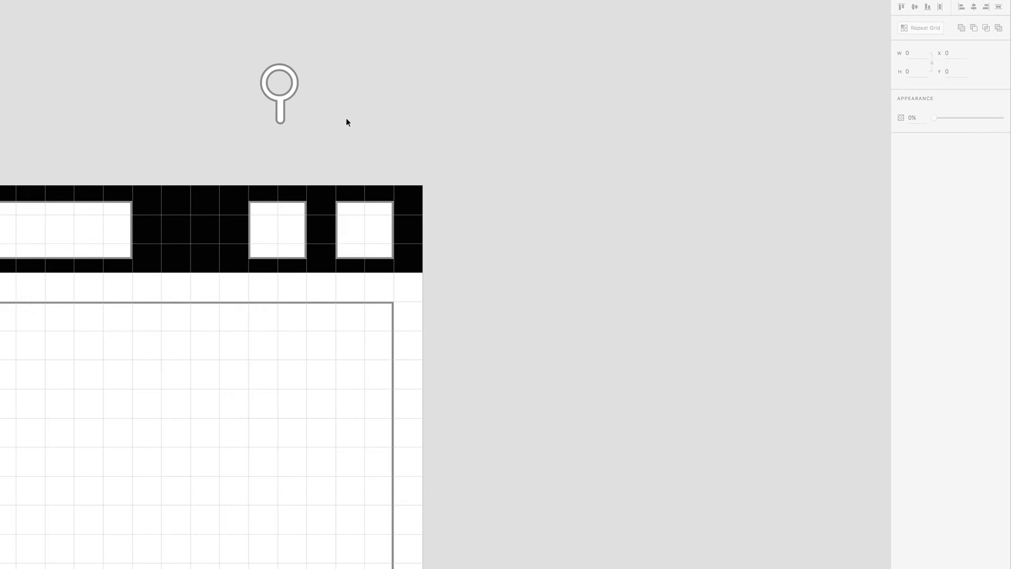
click(278, 92)
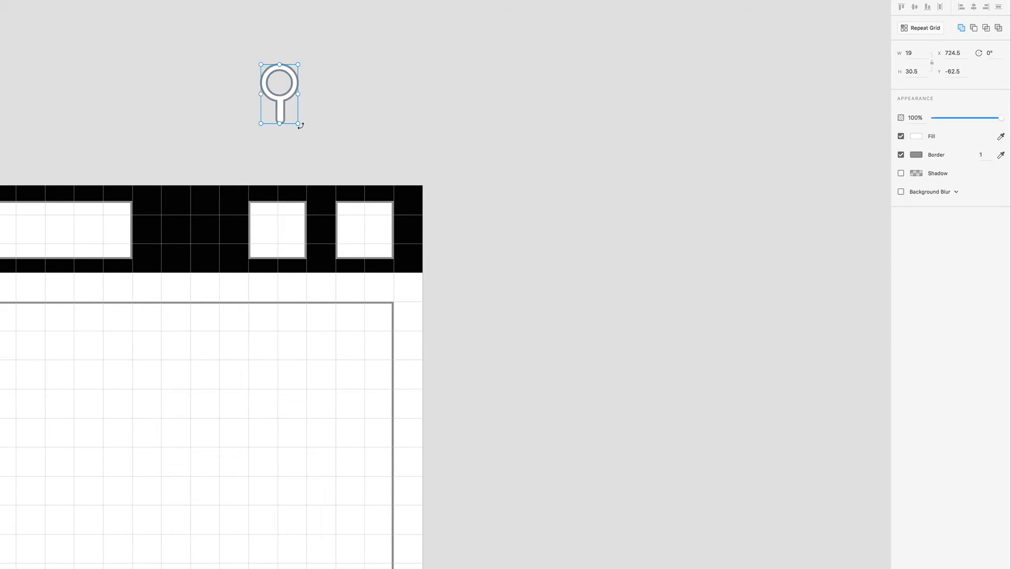
drag(300, 124, 336, 108)
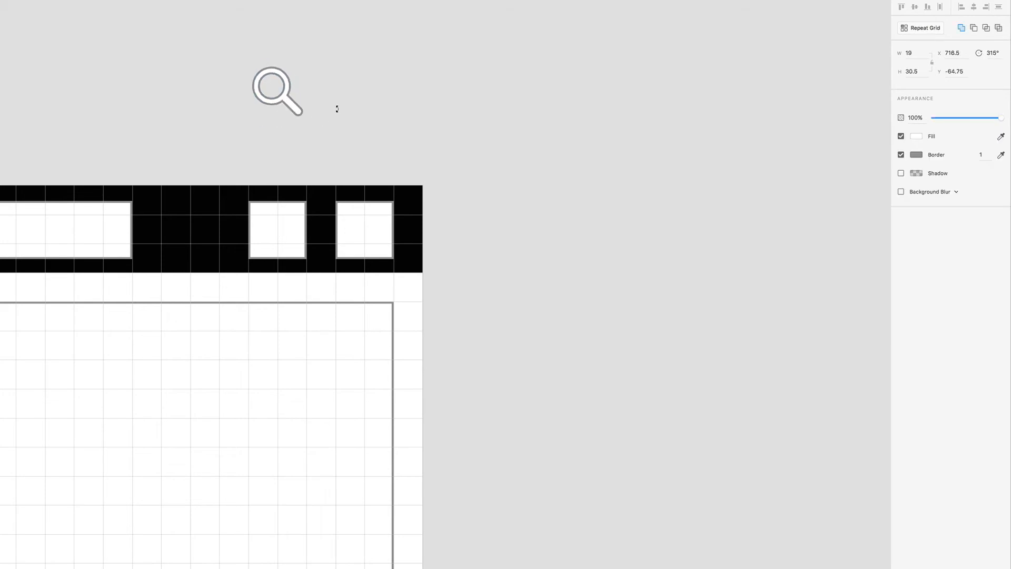
click(278, 230)
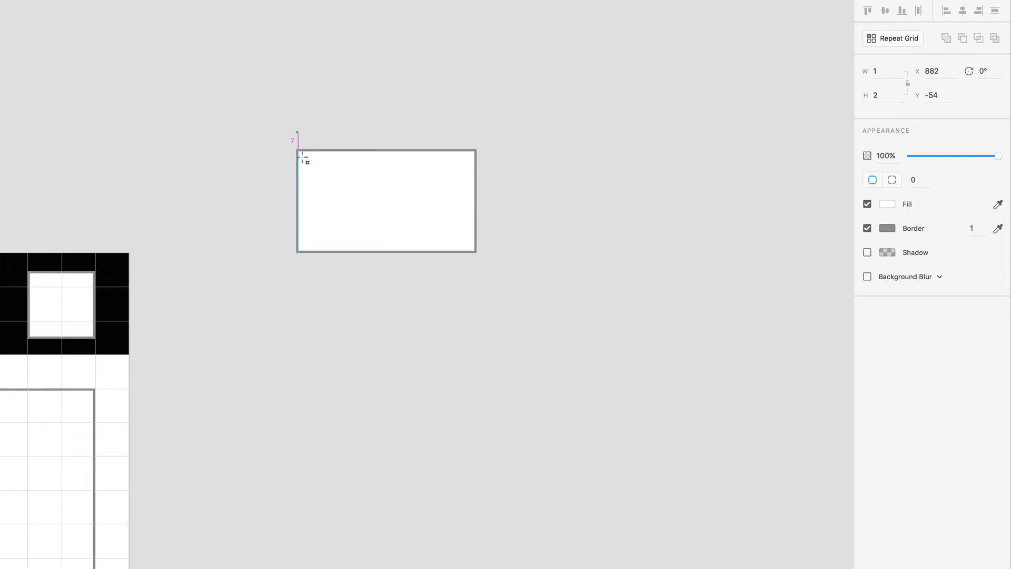
Draw a tall thin post along the basket's left and move the base bar to its bottom
drag(299, 159, 303, 279)
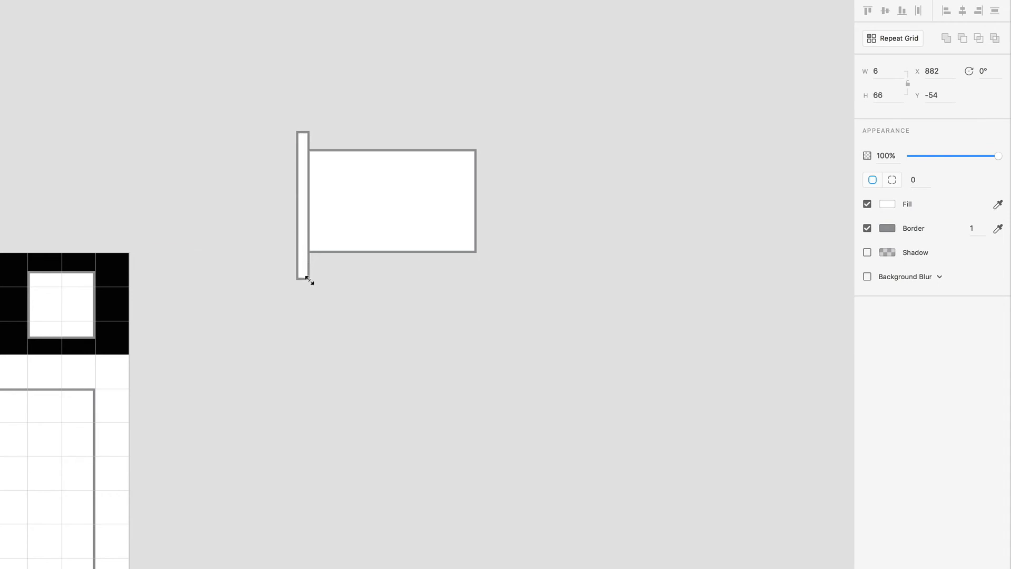
click(302, 205)
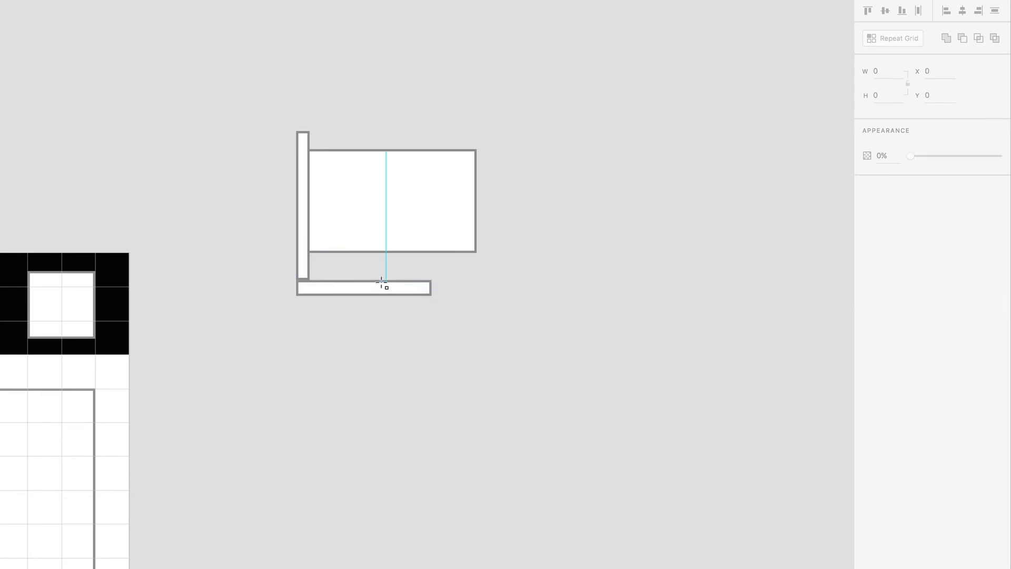
click(364, 288)
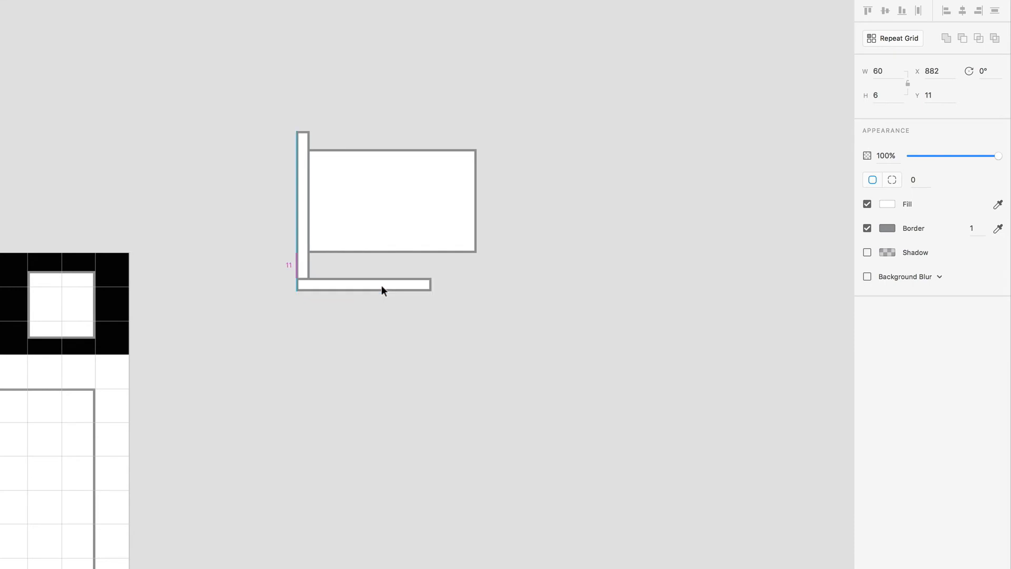
drag(364, 285, 364, 273)
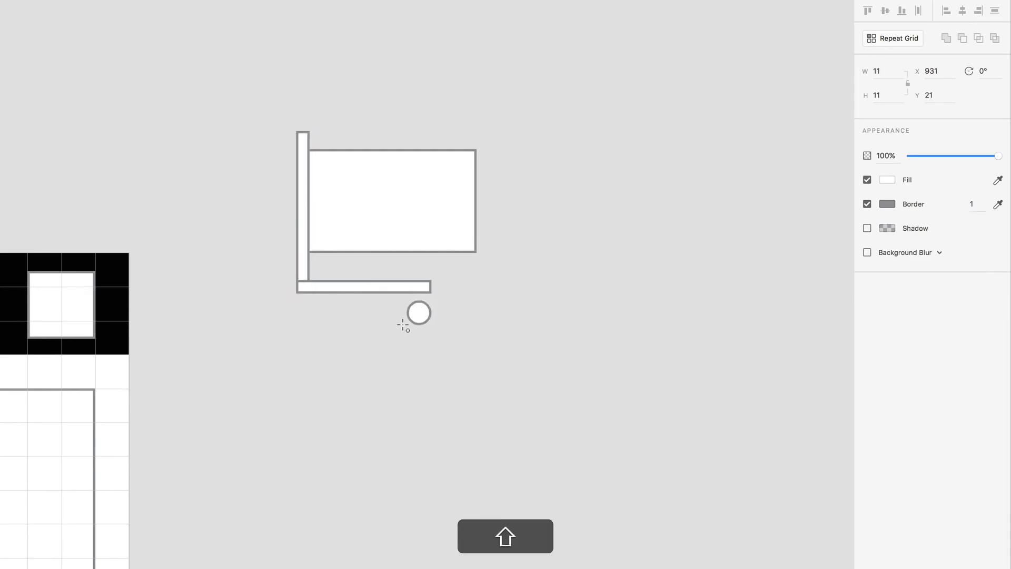
Place a second wheel under the post and add the short grip bar atop it
click(418, 313)
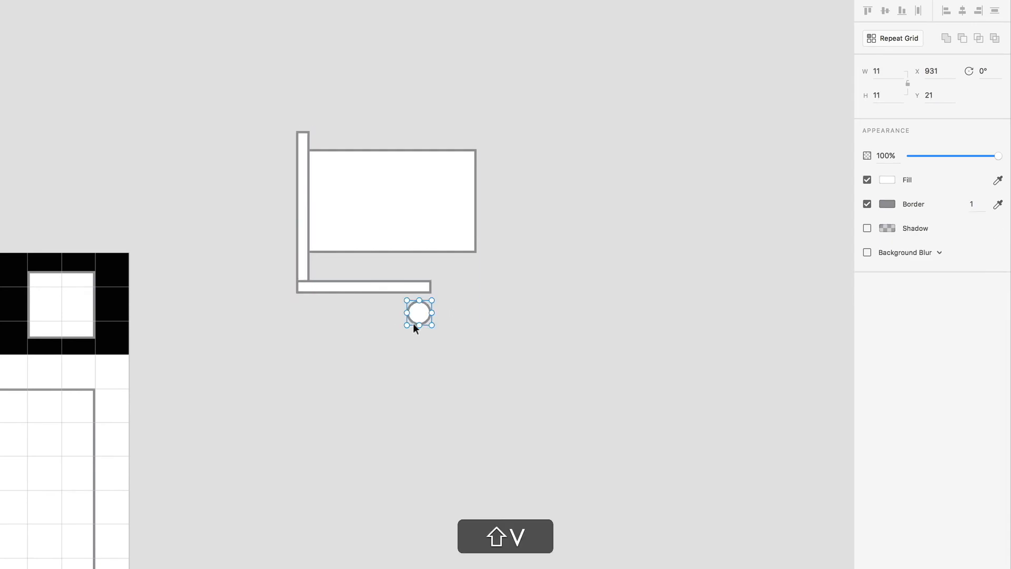
drag(419, 313, 303, 313)
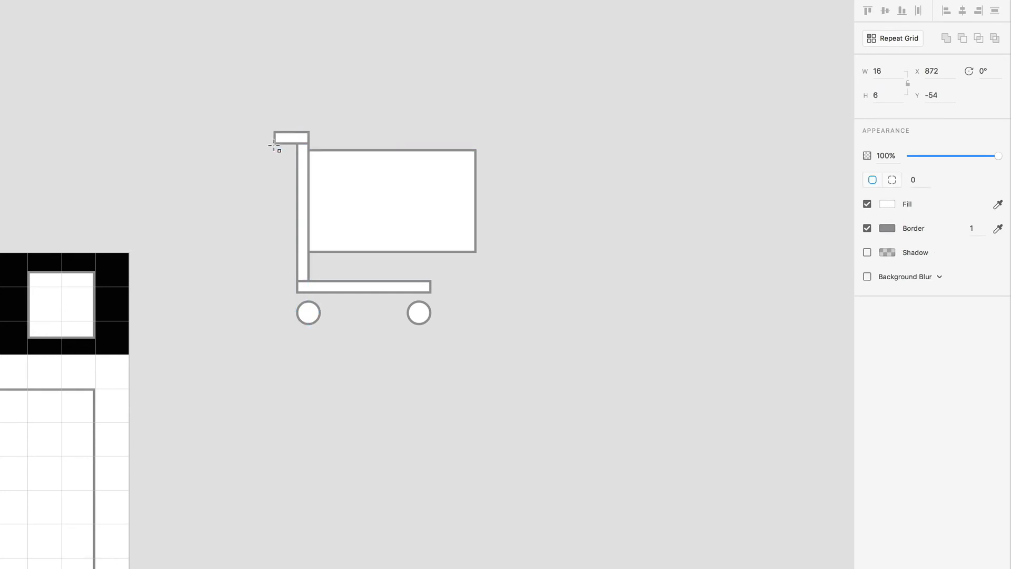
click(290, 138)
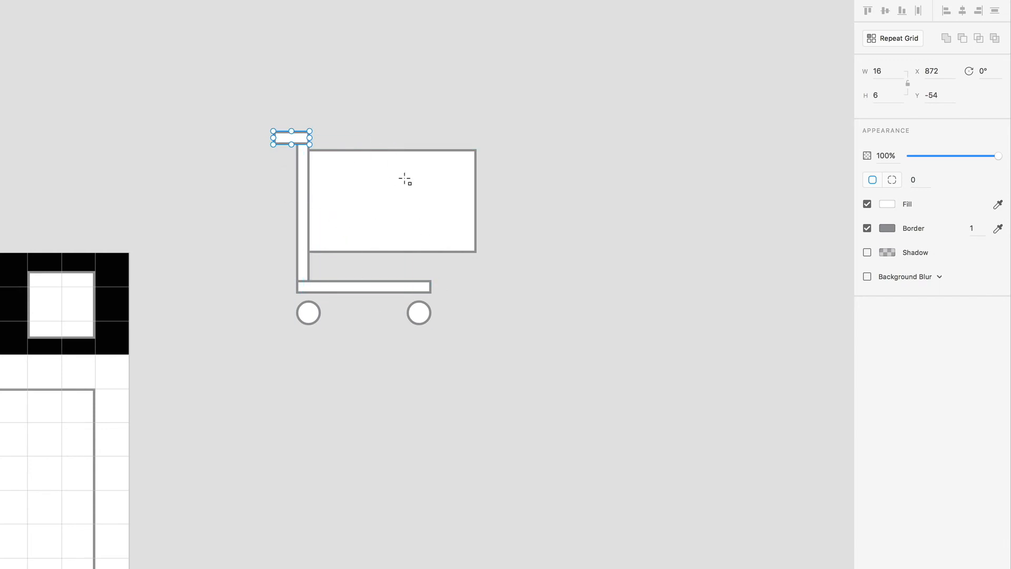
mouse_move(295, 127)
text(4)
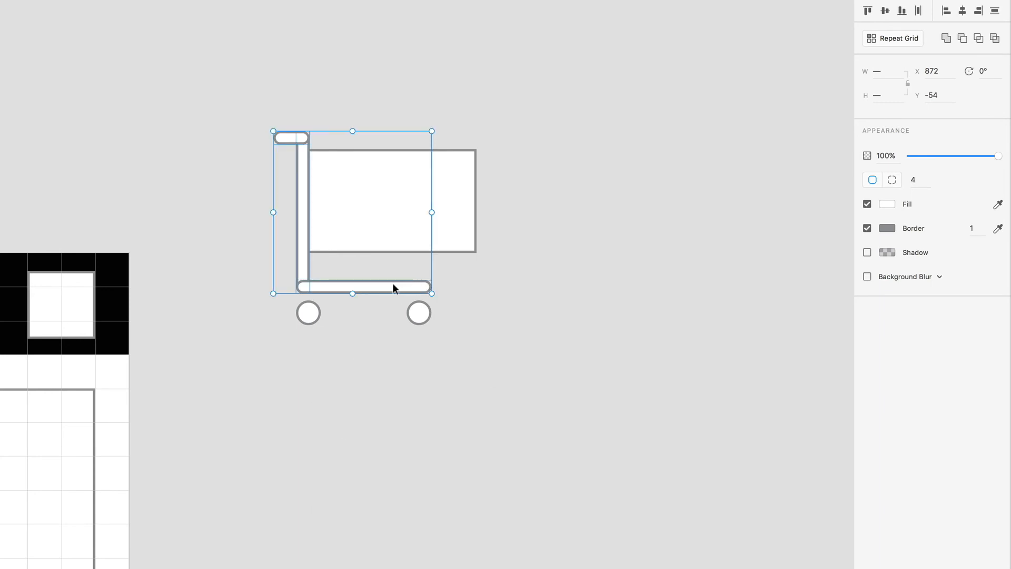
mouse_move(310, 225)
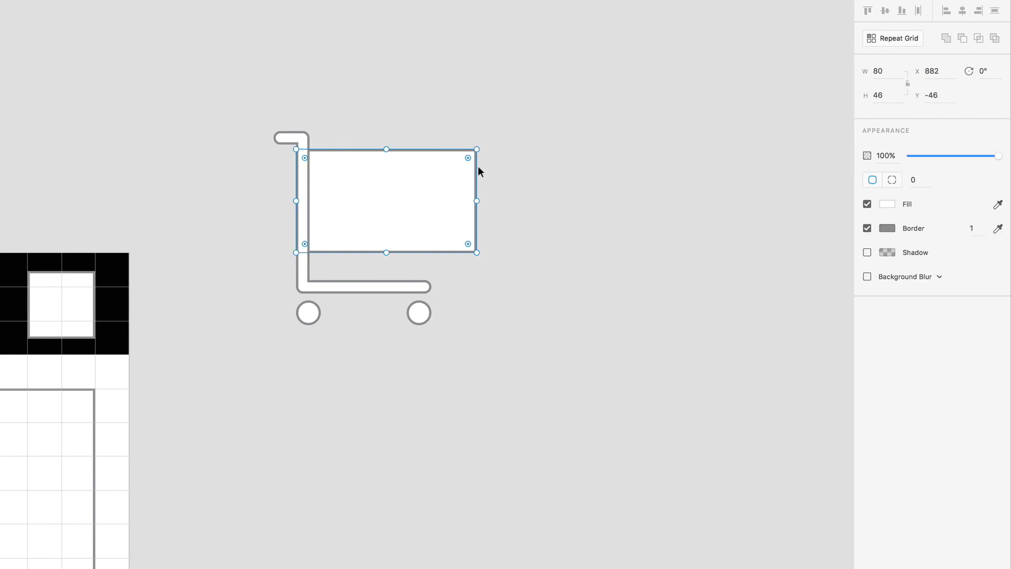
Give the cart basket a corner radius of 2
click(916, 179)
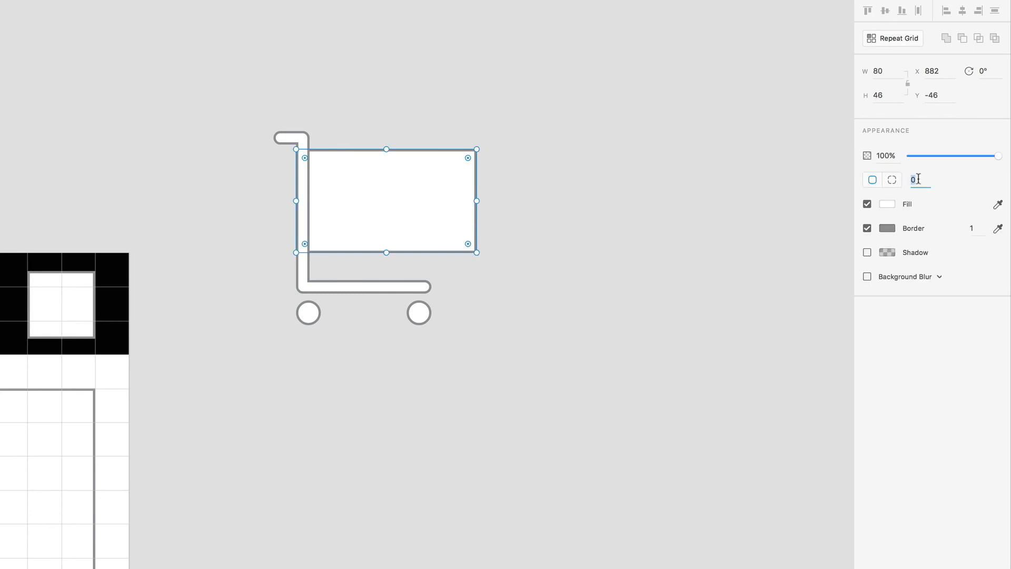
text(2)
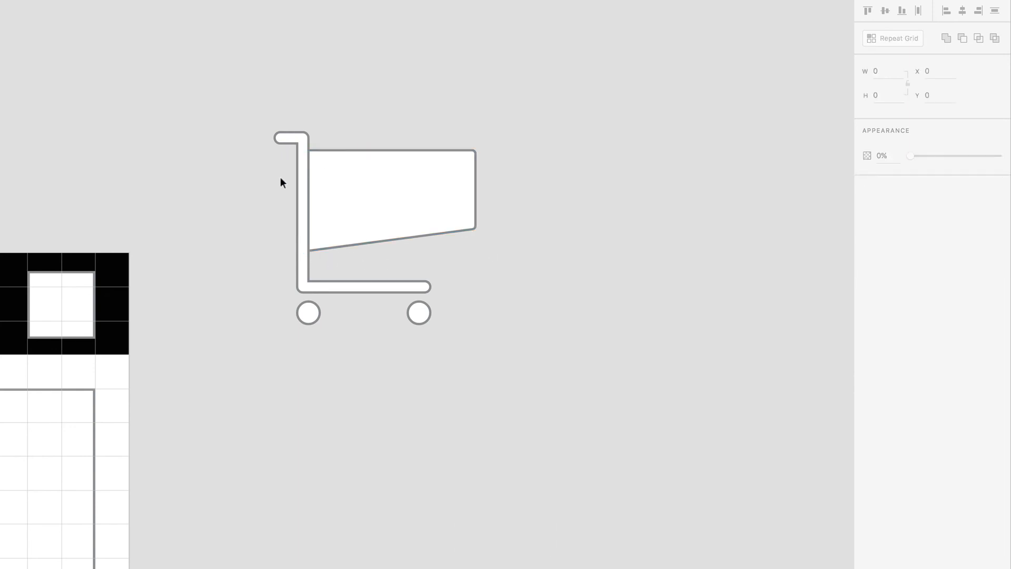
click(351, 190)
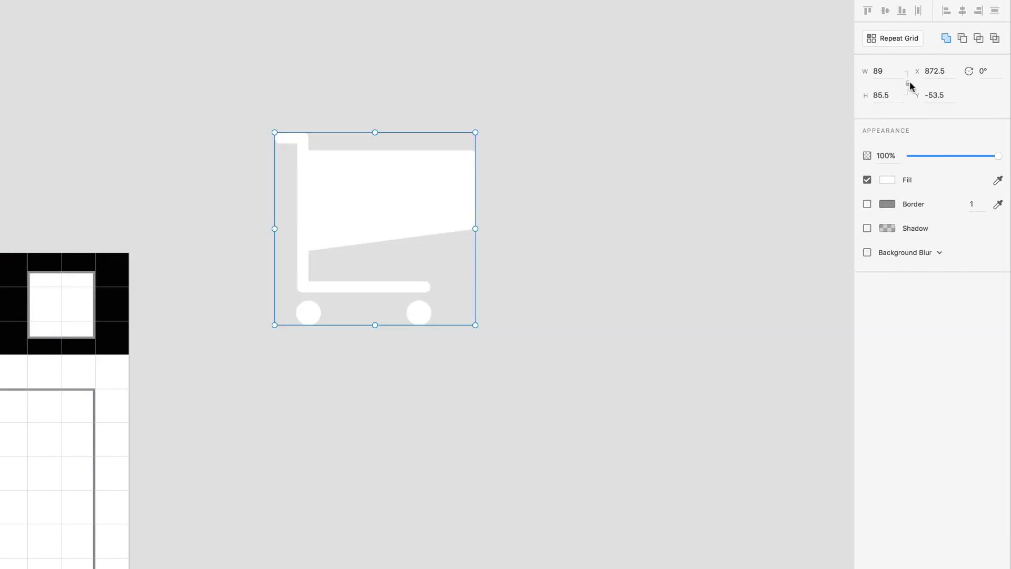
Resize the merged cart icon to width 30 and center it in the navbar square
click(882, 71)
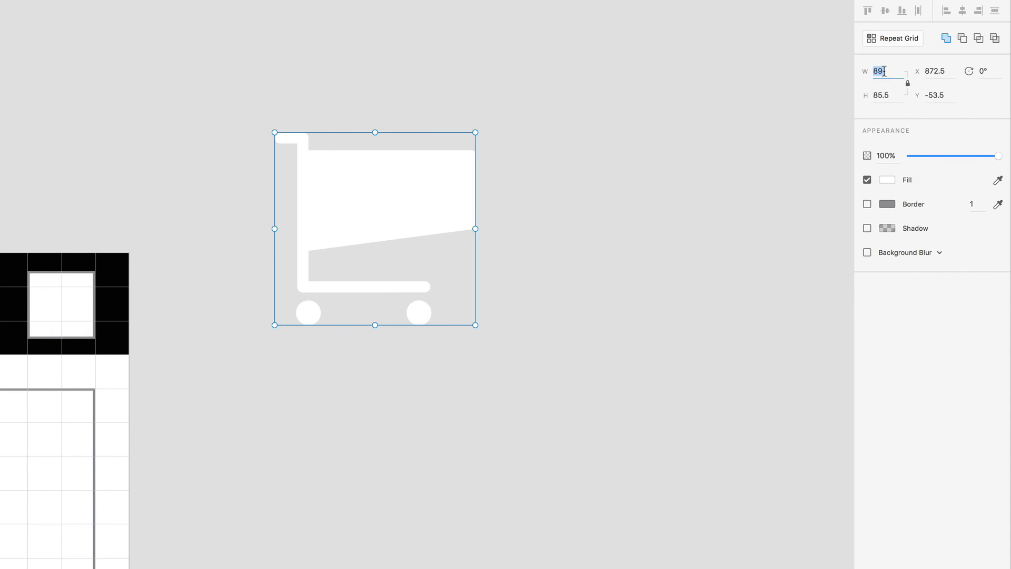
text(30)
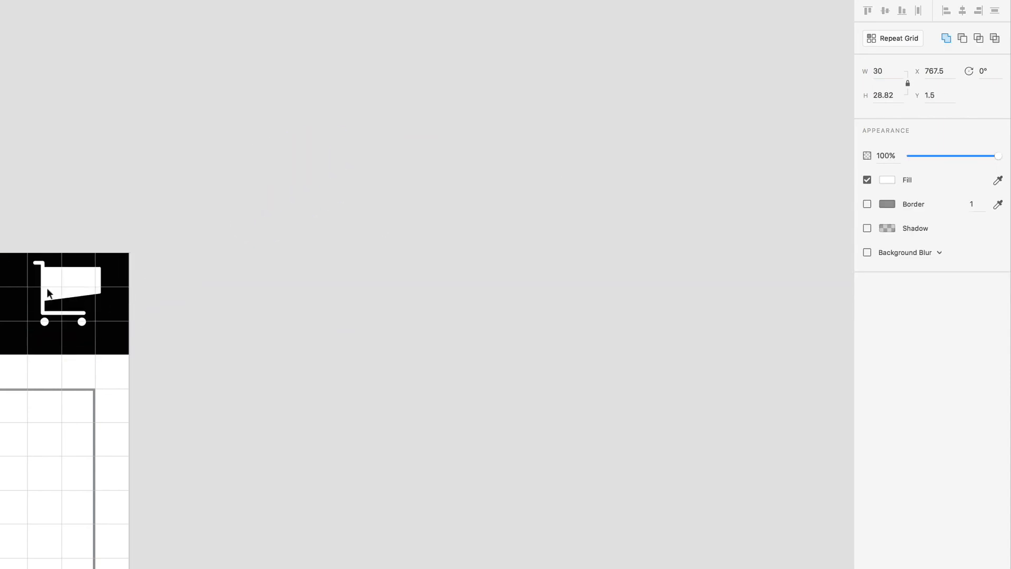
drag(65, 293, 59, 298)
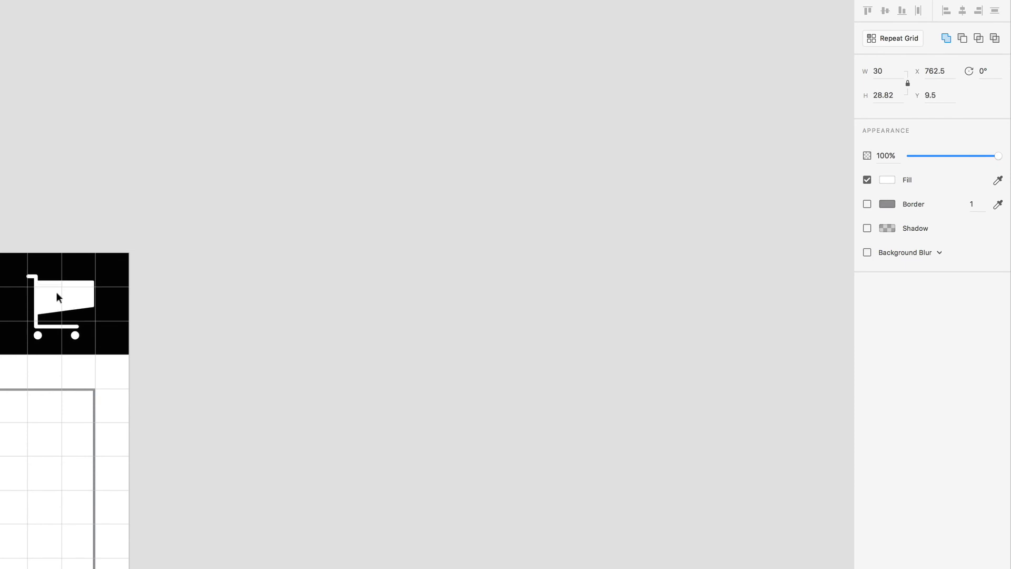